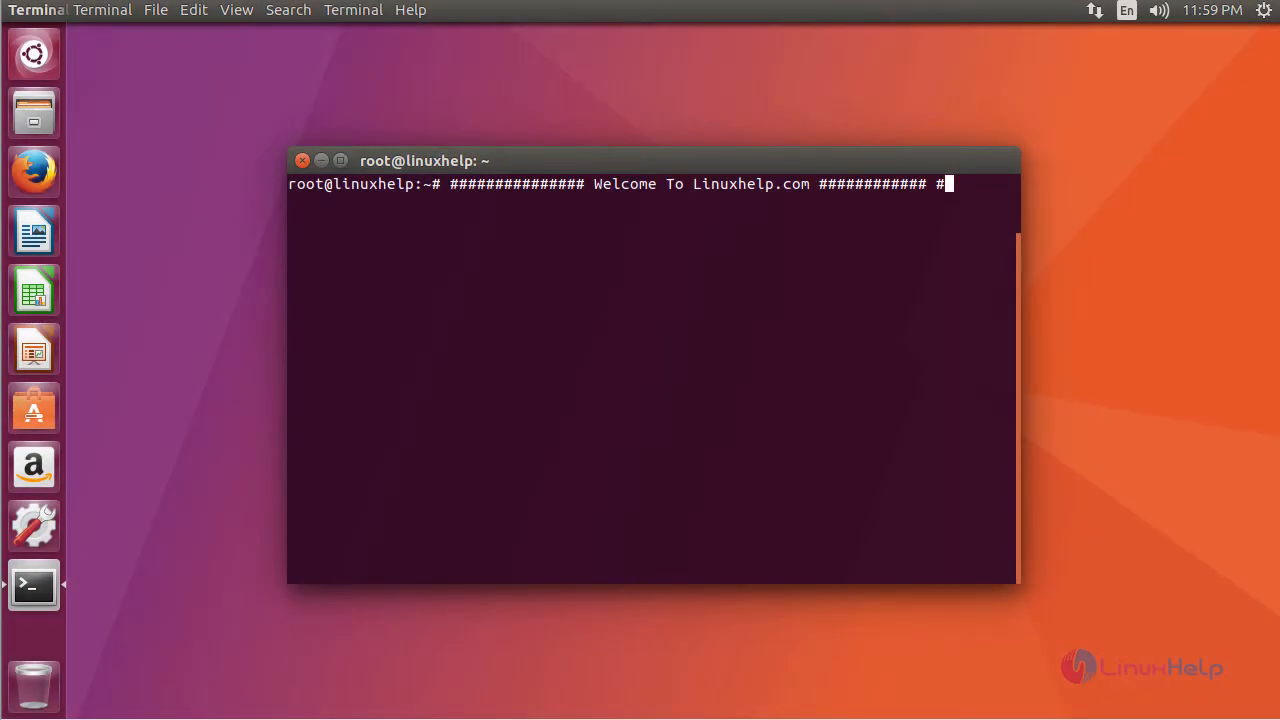
mouse_move(943, 372)
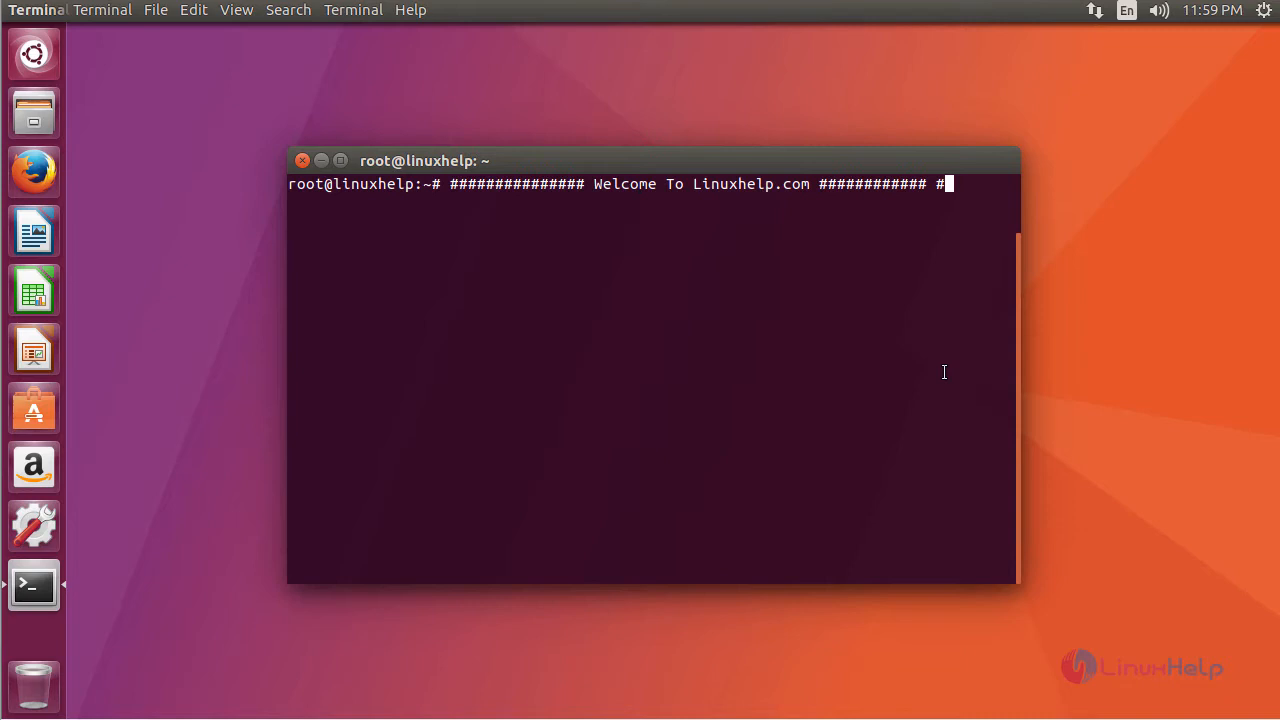
mouse_move(1128, 377)
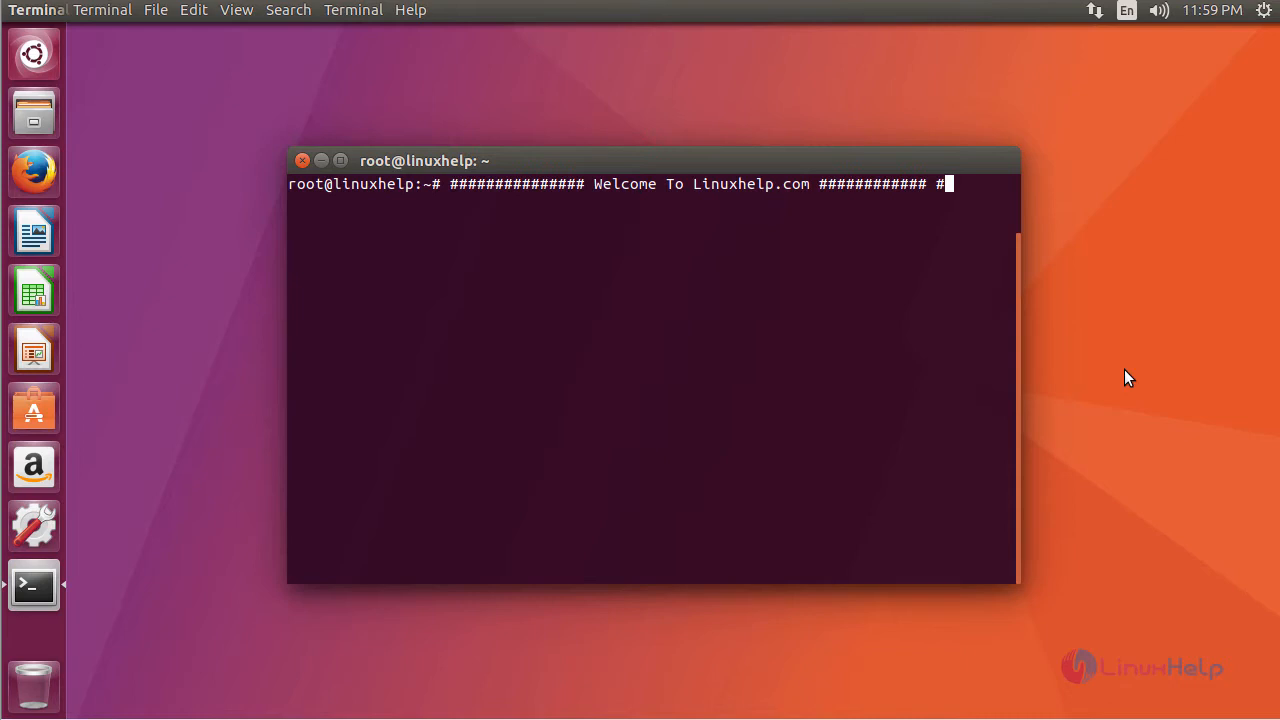
Step: Open /etc/apt/sources.list for editing in nano
key("Return")
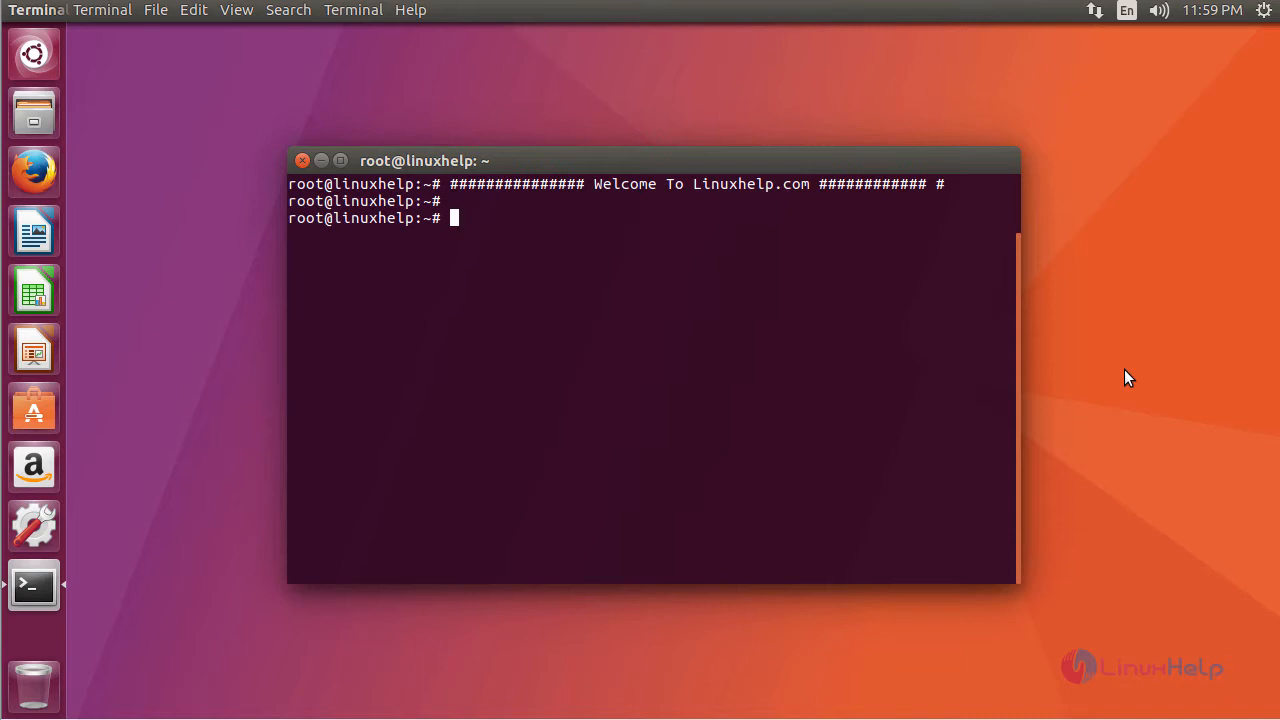
type("nano /")
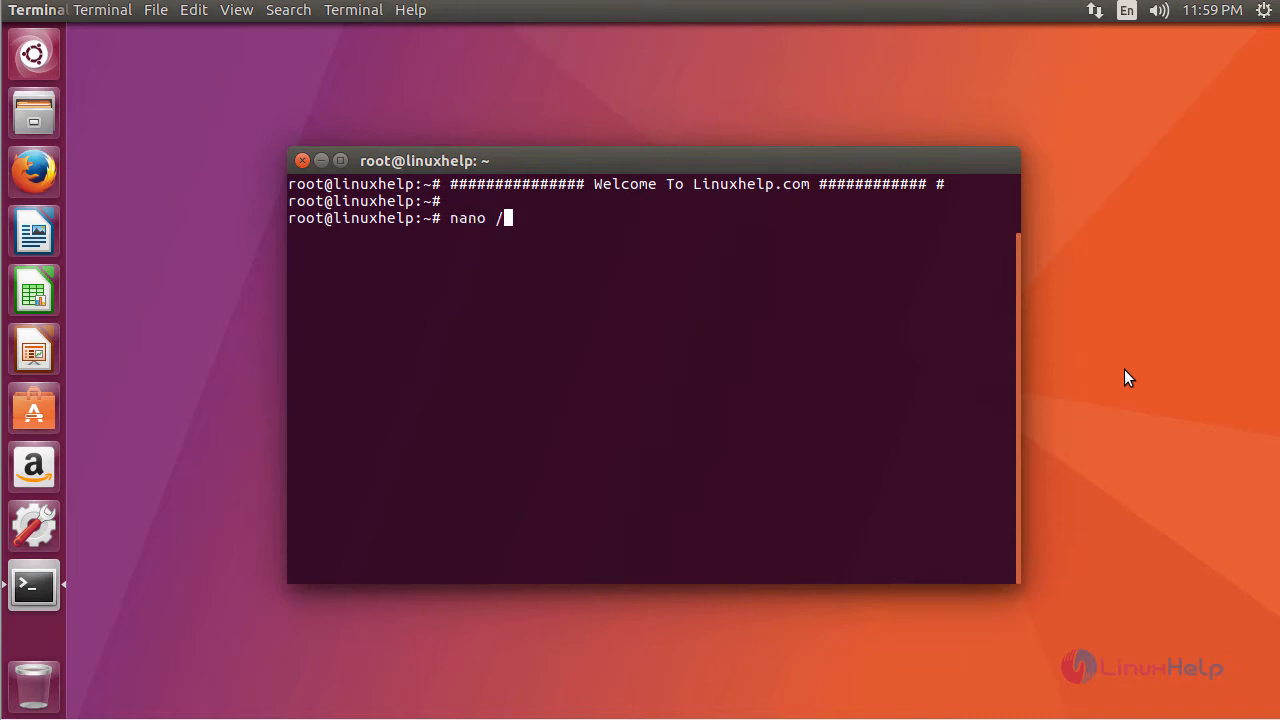
type("etc/ap")
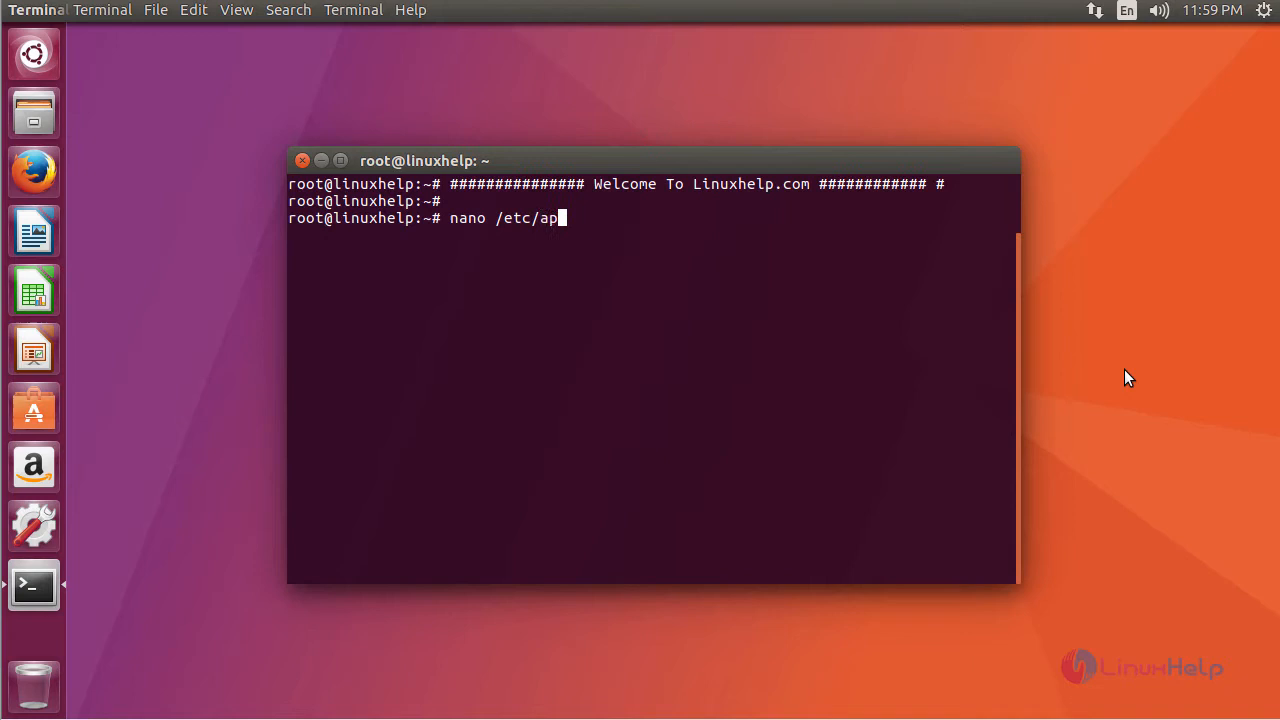
type("t/")
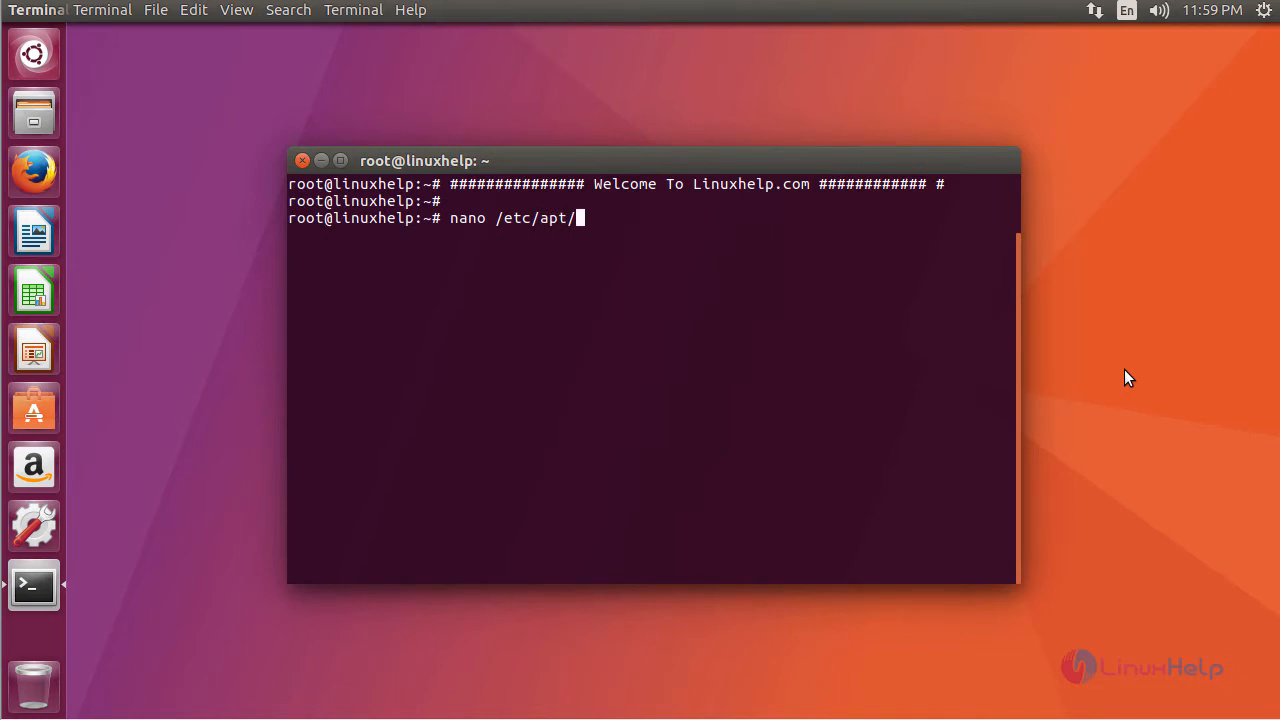
type("sources.list")
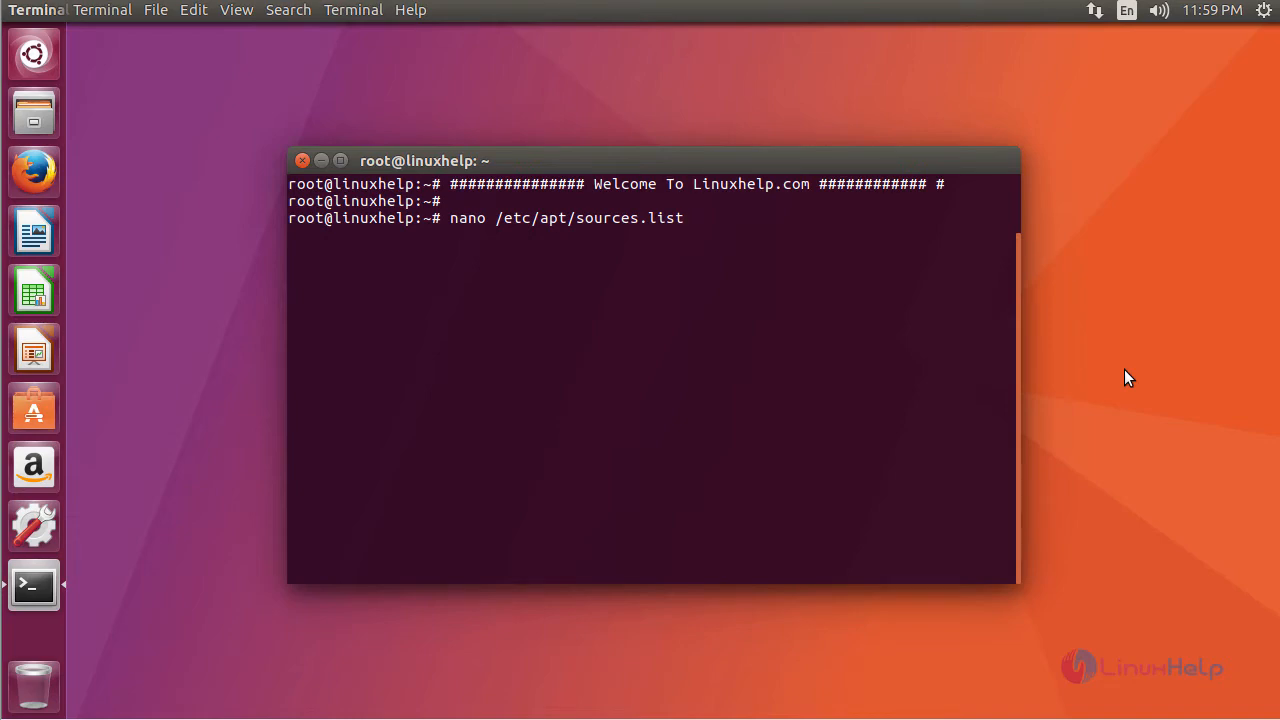
key("Return")
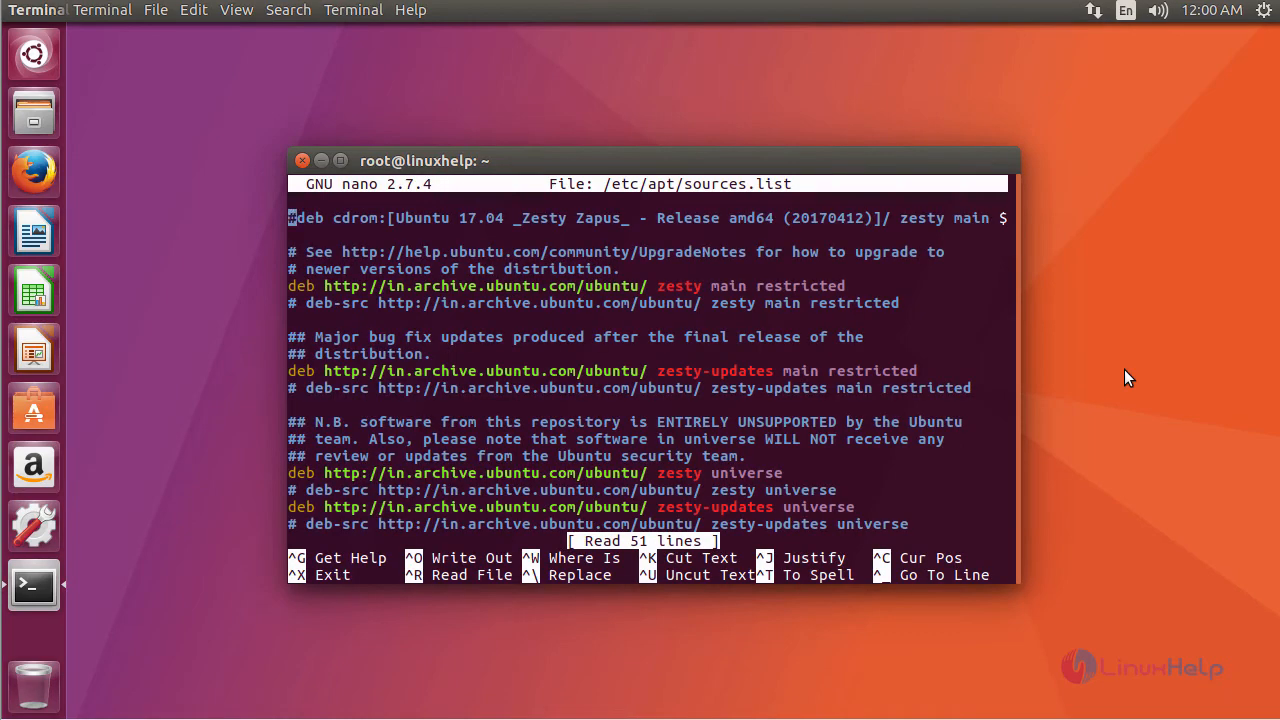
type("#")
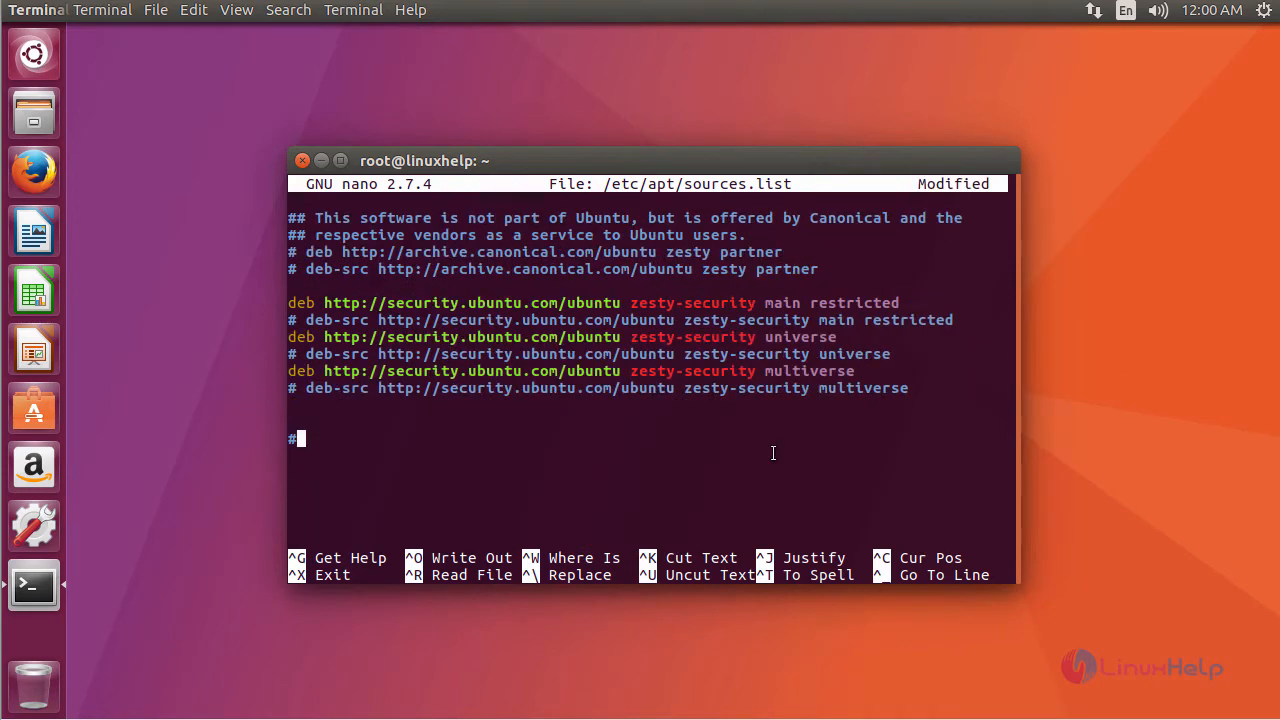
type("webmi")
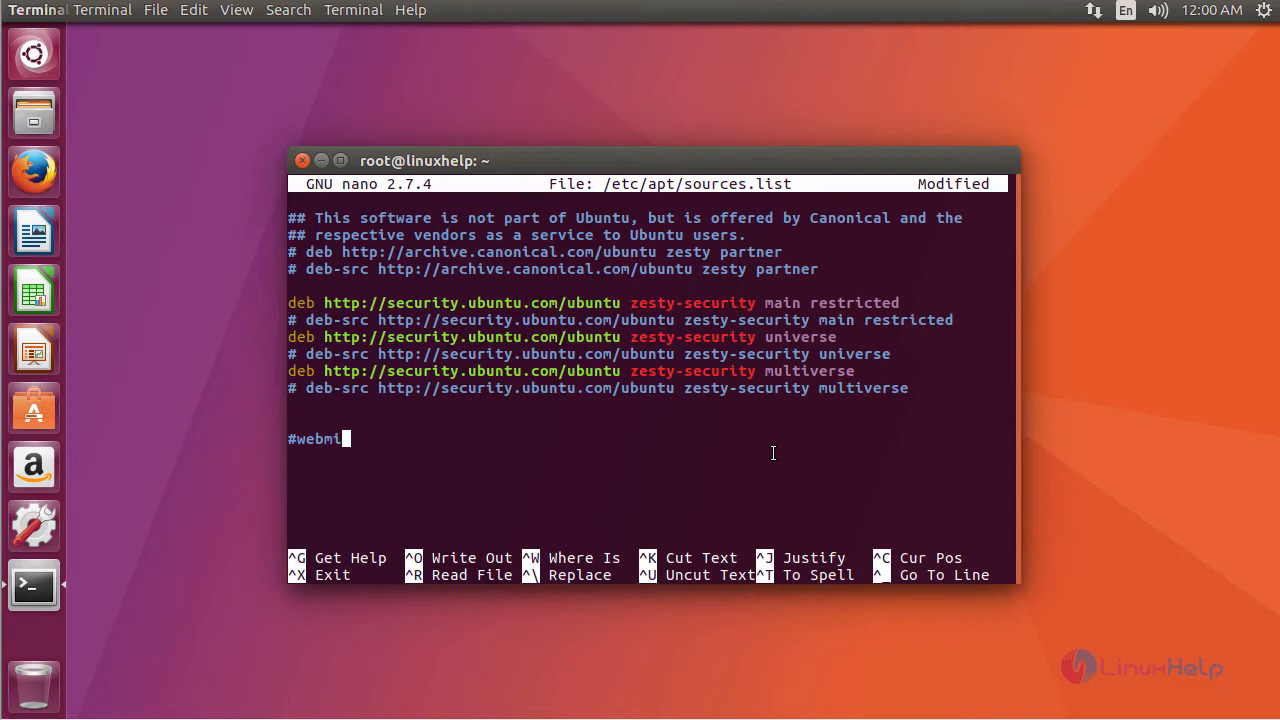
type("n")
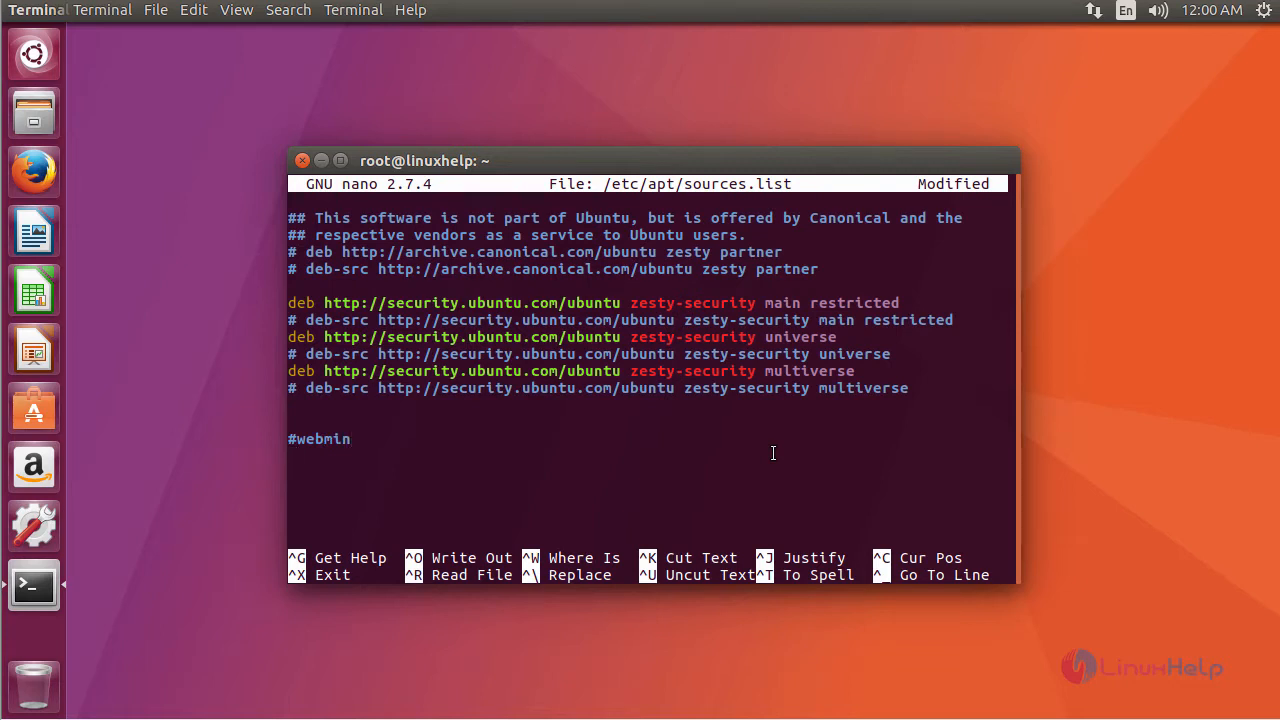
type("deb http://download.webmin.com/download/repository sarge contrib")
type("deb http://webmin.mirror.somersettechsolutions.co.uk/repository sarge contrib")
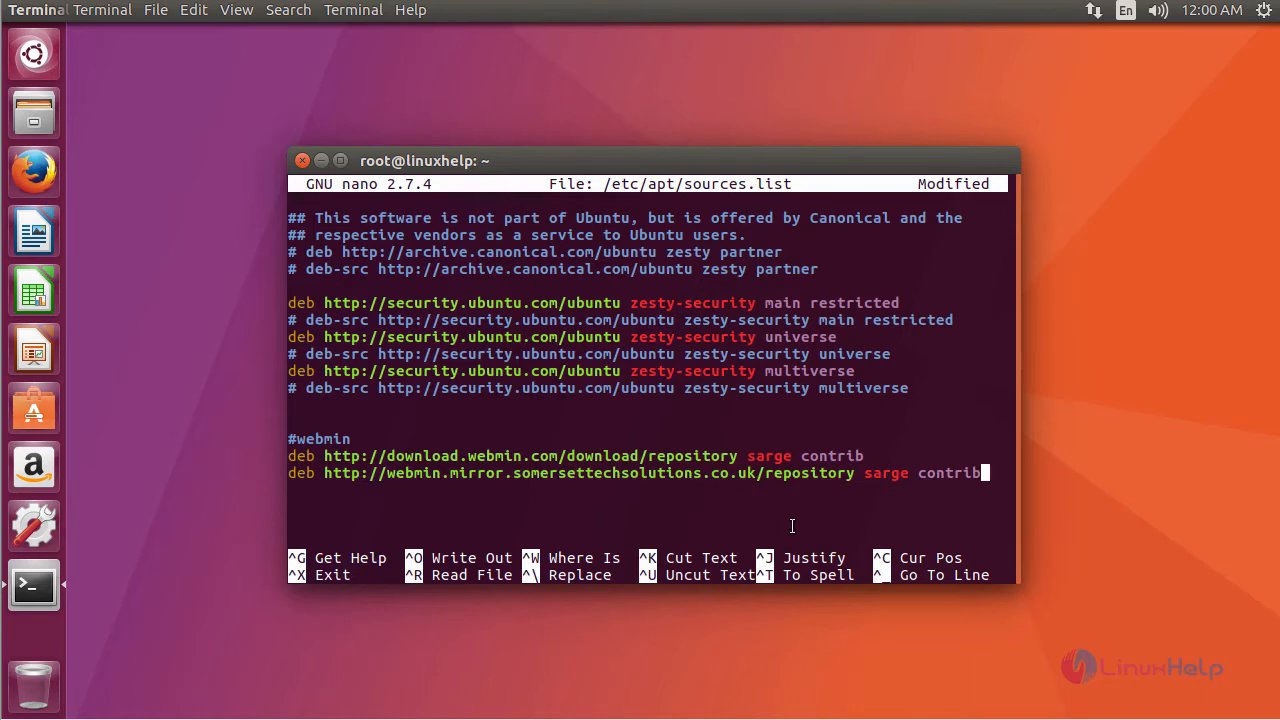
key("ctrl+o")
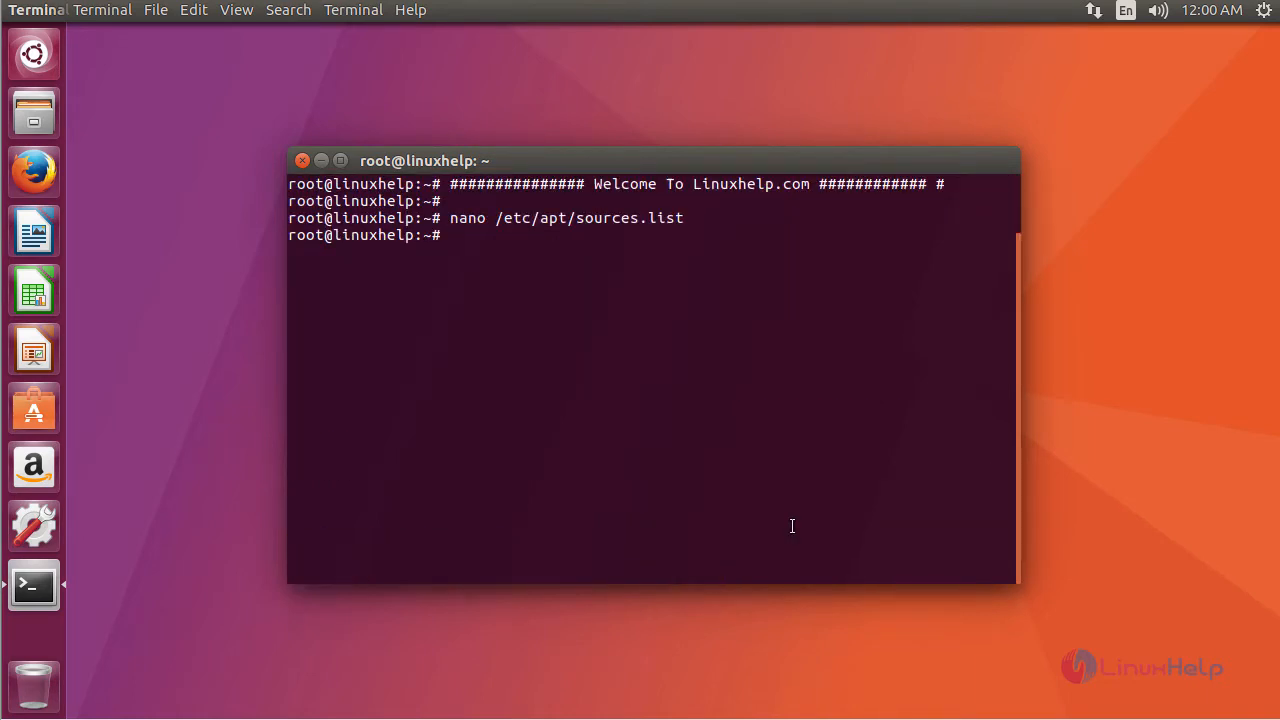
type("wget http://www.webmin.com/jcameron-key.asc")
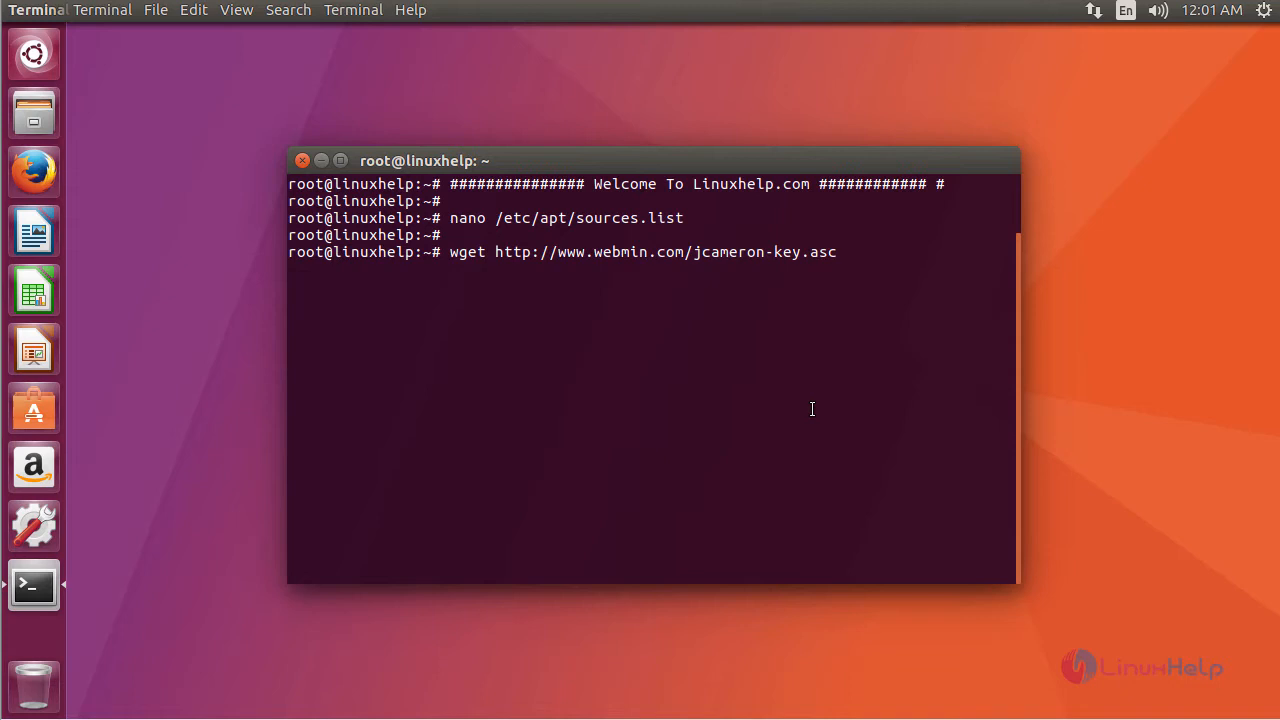
key("Return")
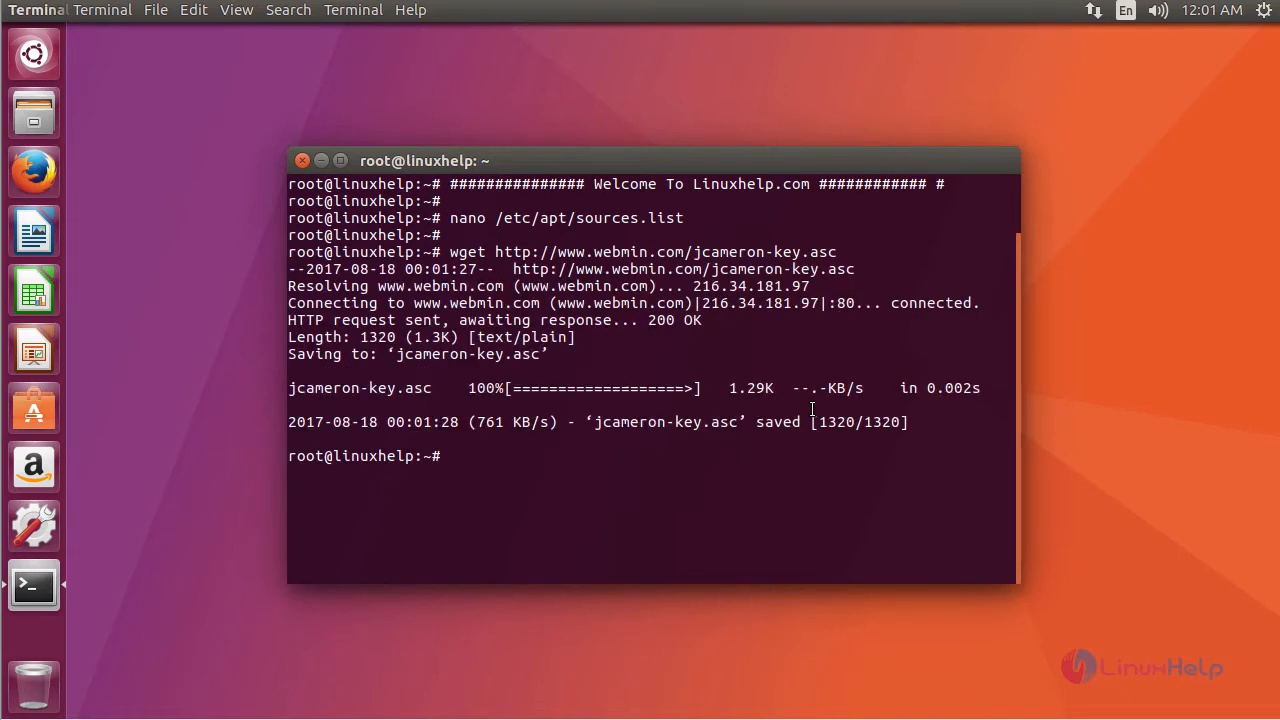
Step: Register jcameron-key.asc with apt via apt-key add, which reports OK
type("a")
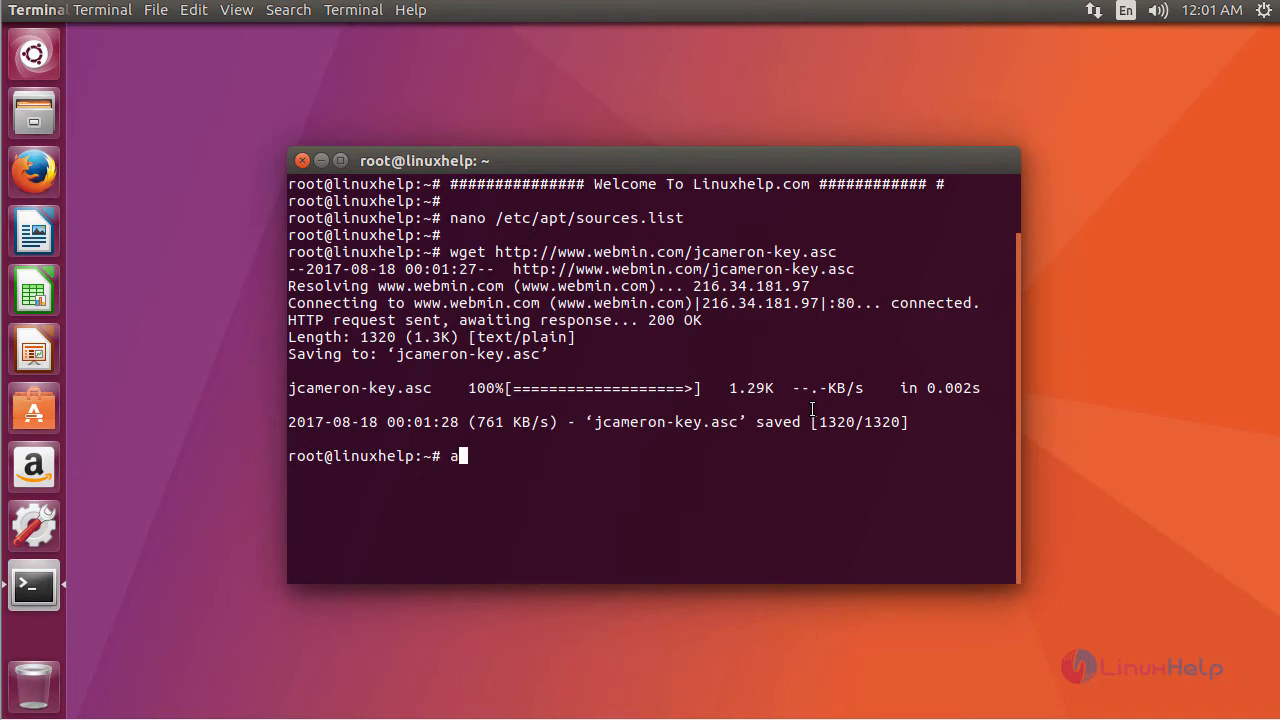
type("pt-")
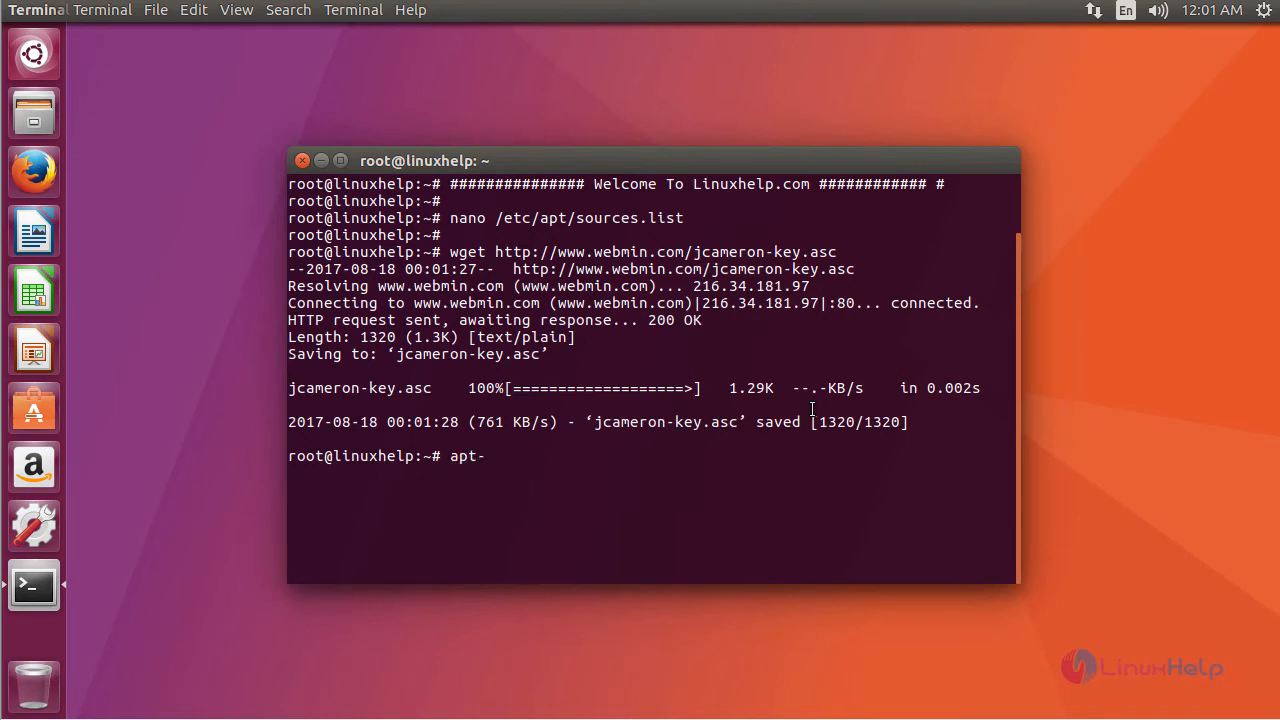
type("key a")
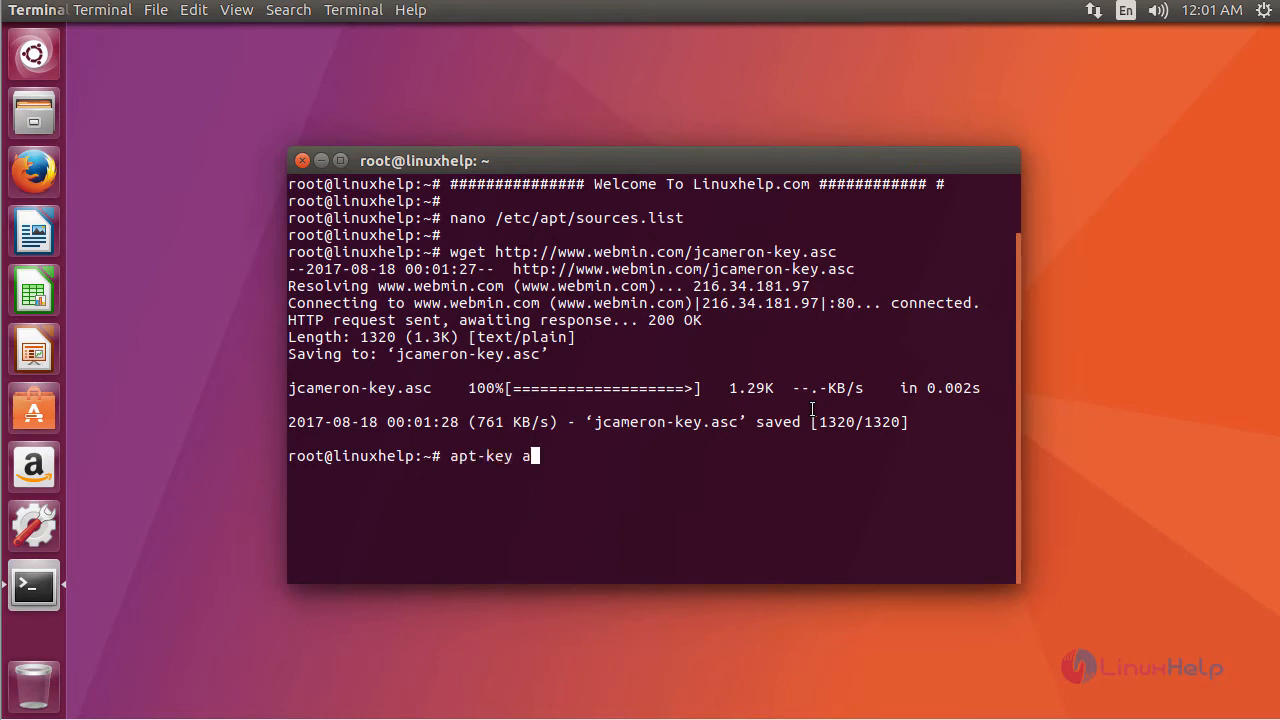
type("dd")
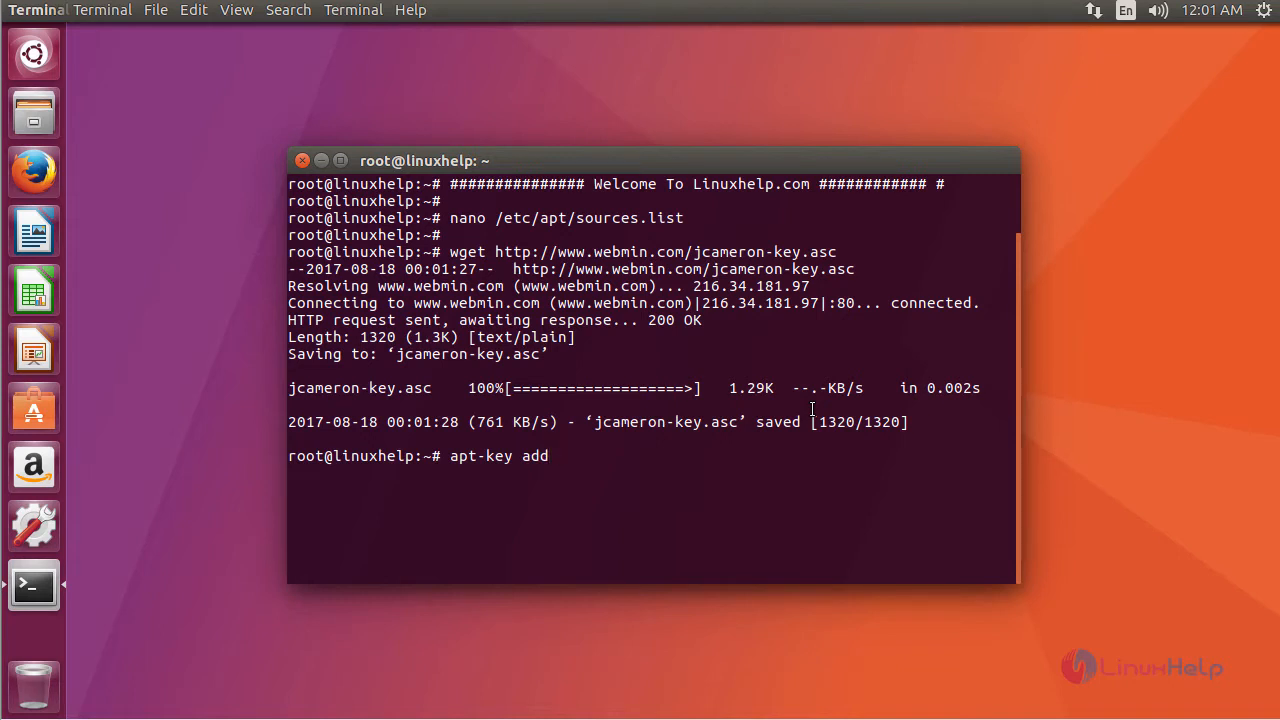
type("jcameron-key.asc")
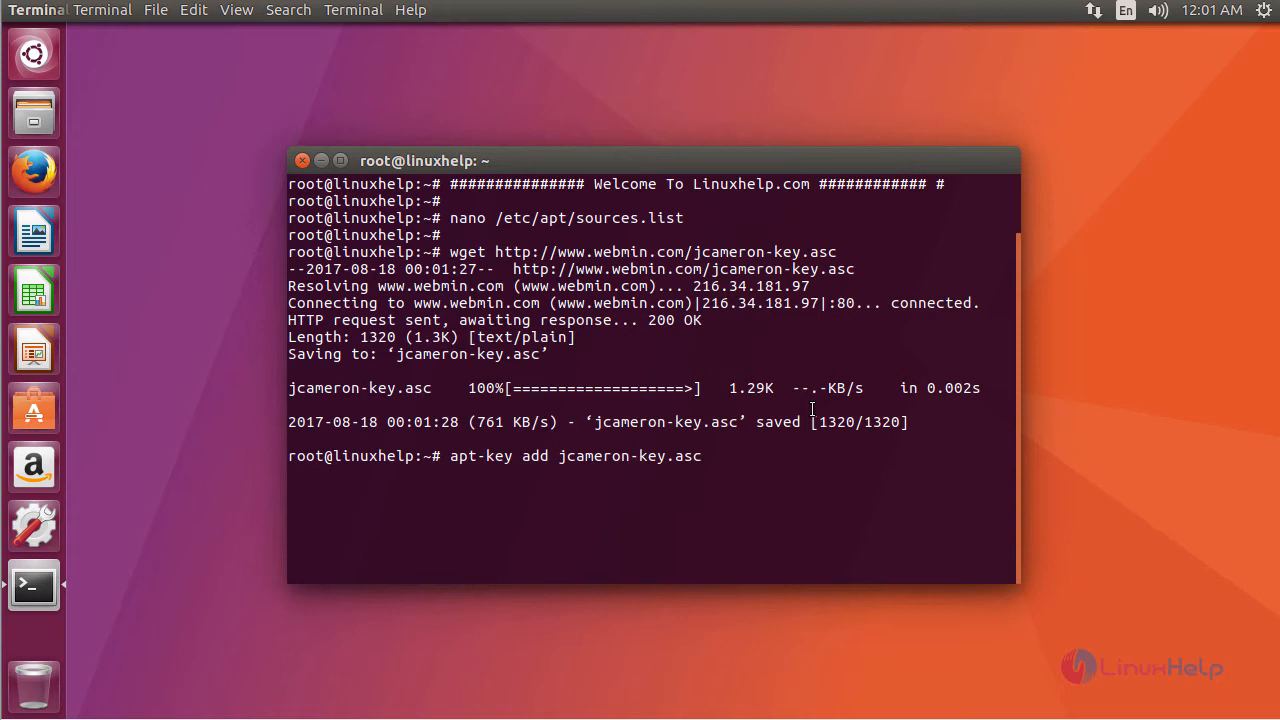
key("Return")
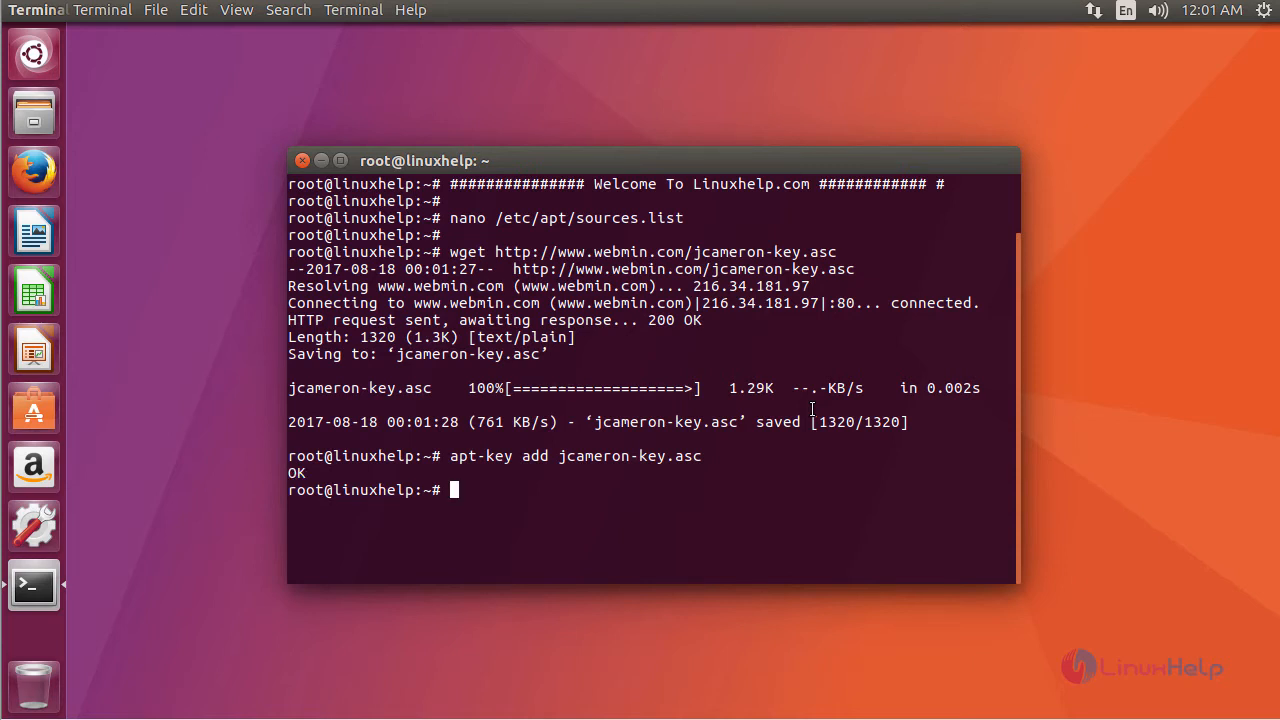
Step: Run apt-get update to pick up the new Webmin repository
type("ap")
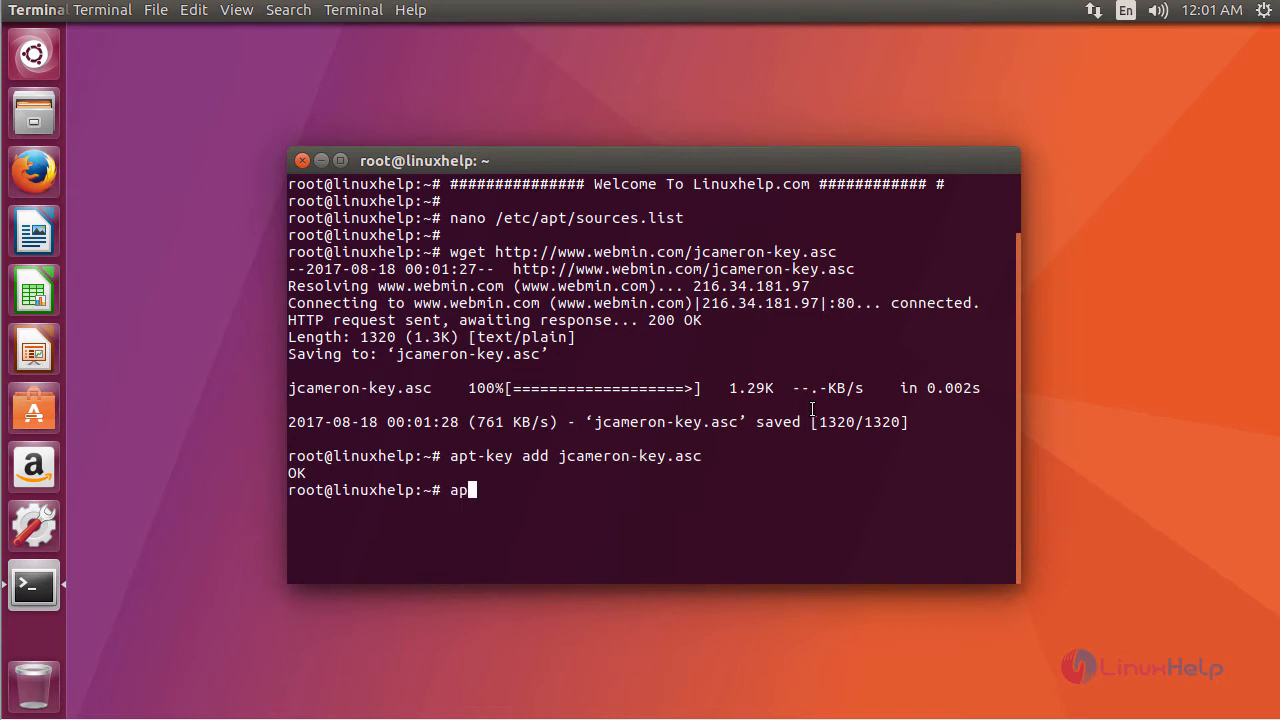
type("t-get")
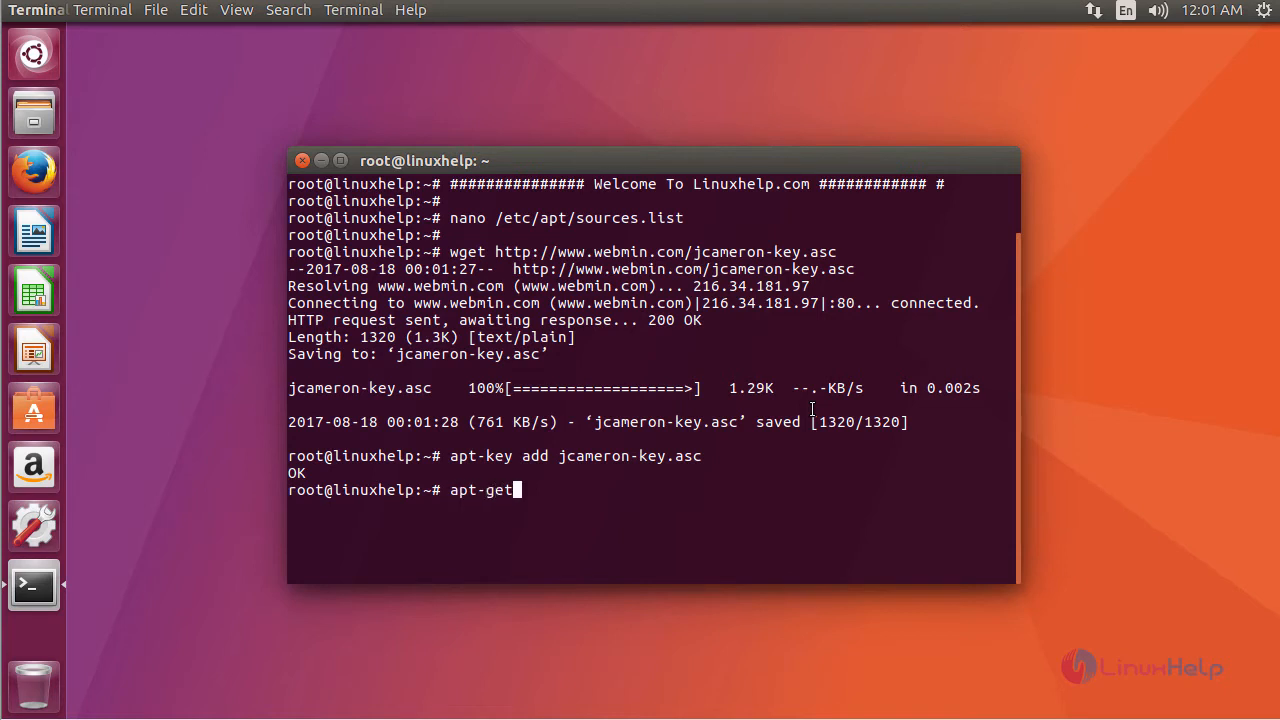
type("update")
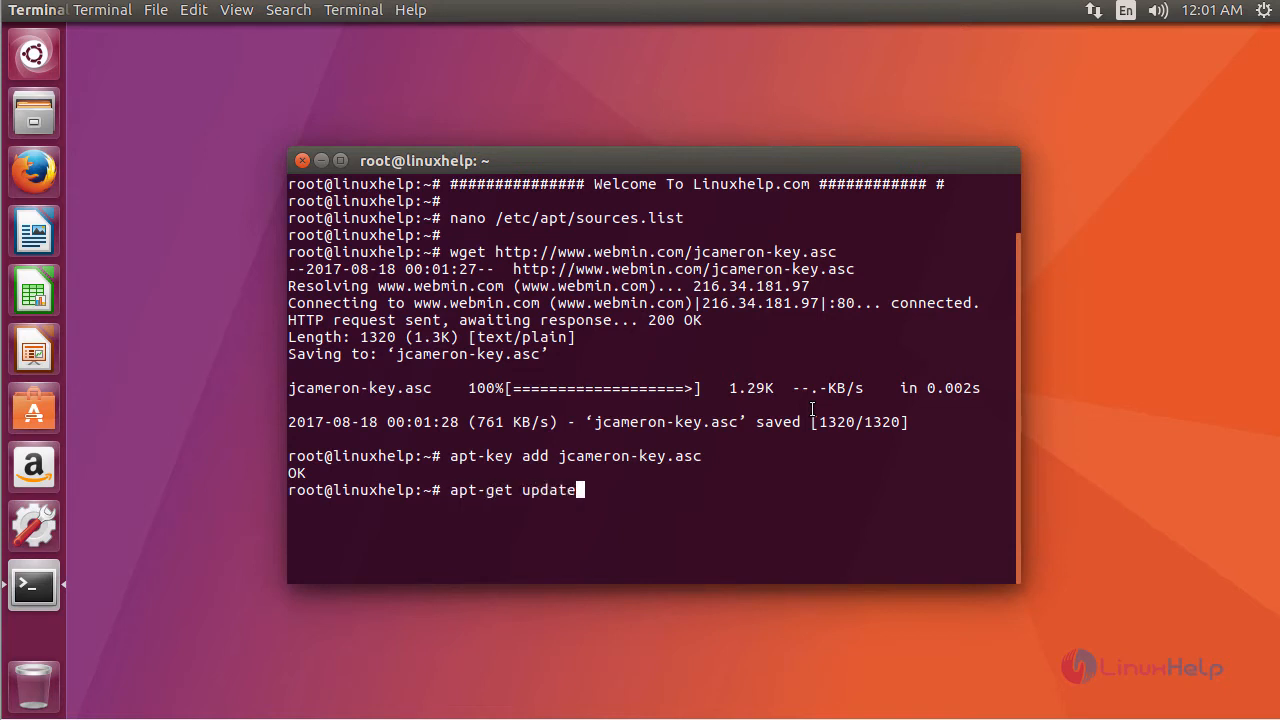
key("Return")
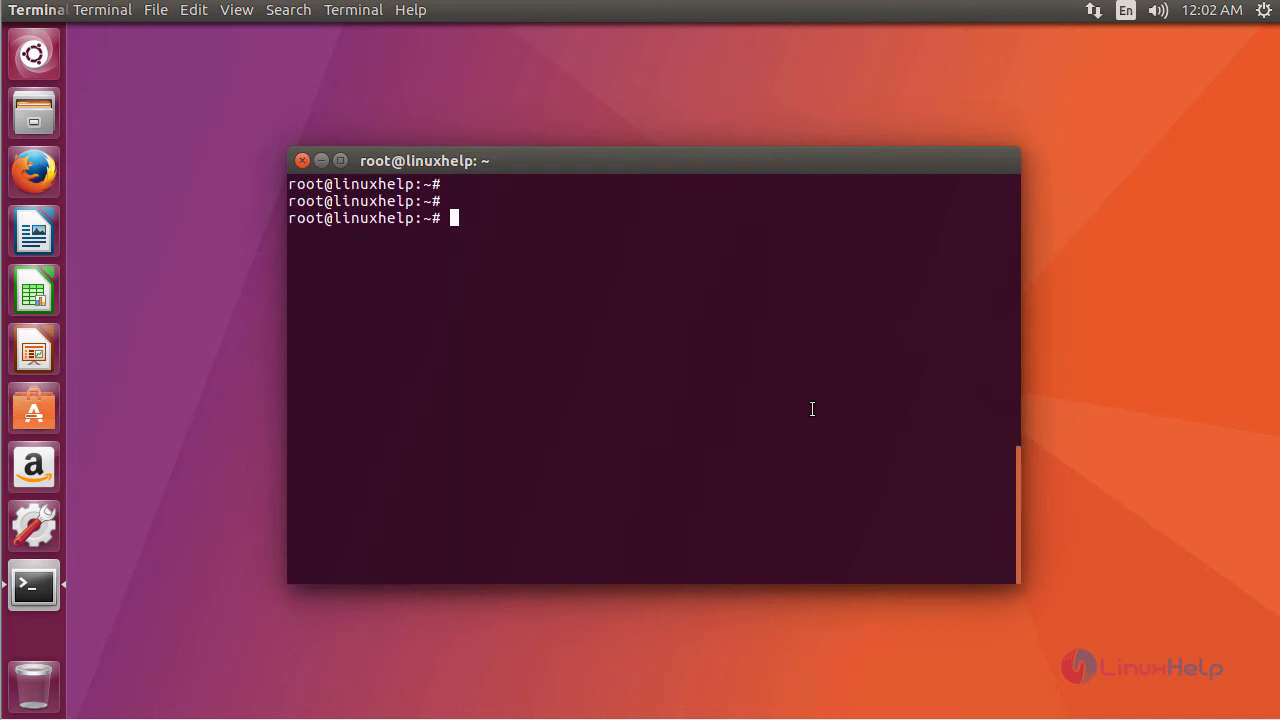
Step: Run apt-get install webmin and answer y to install it with its dependencies
type("apt-")
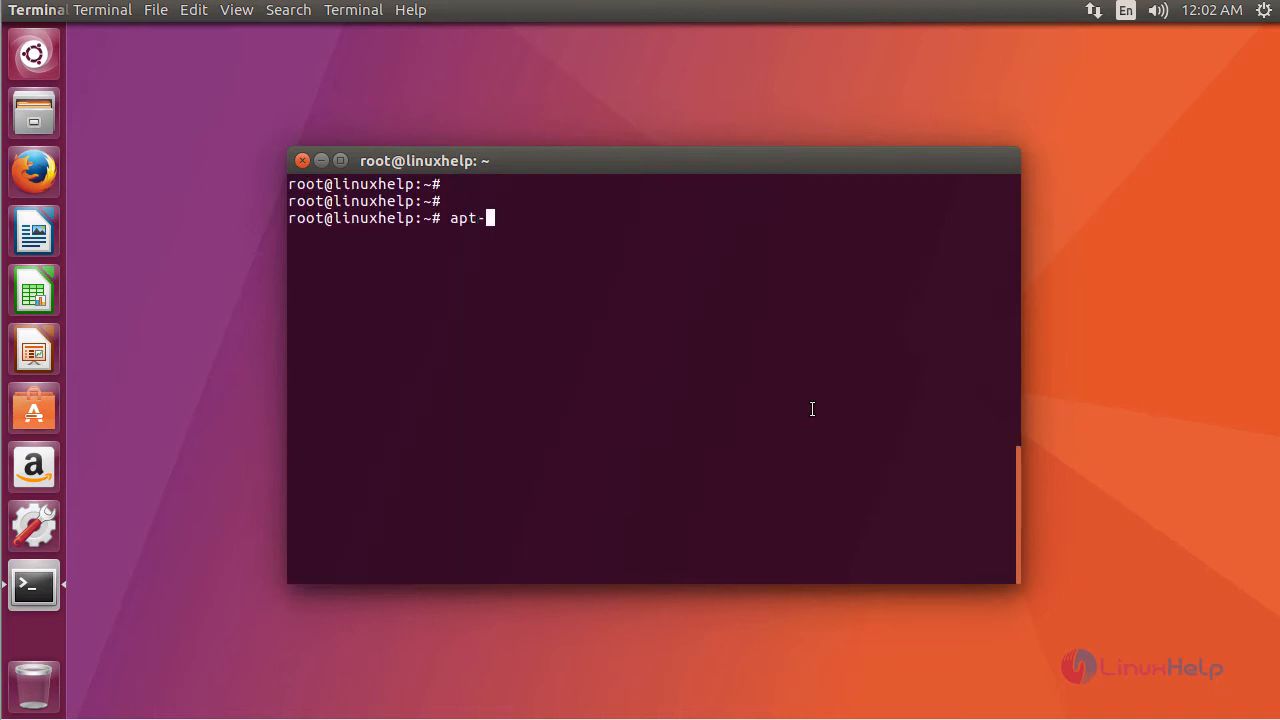
type("get insta")
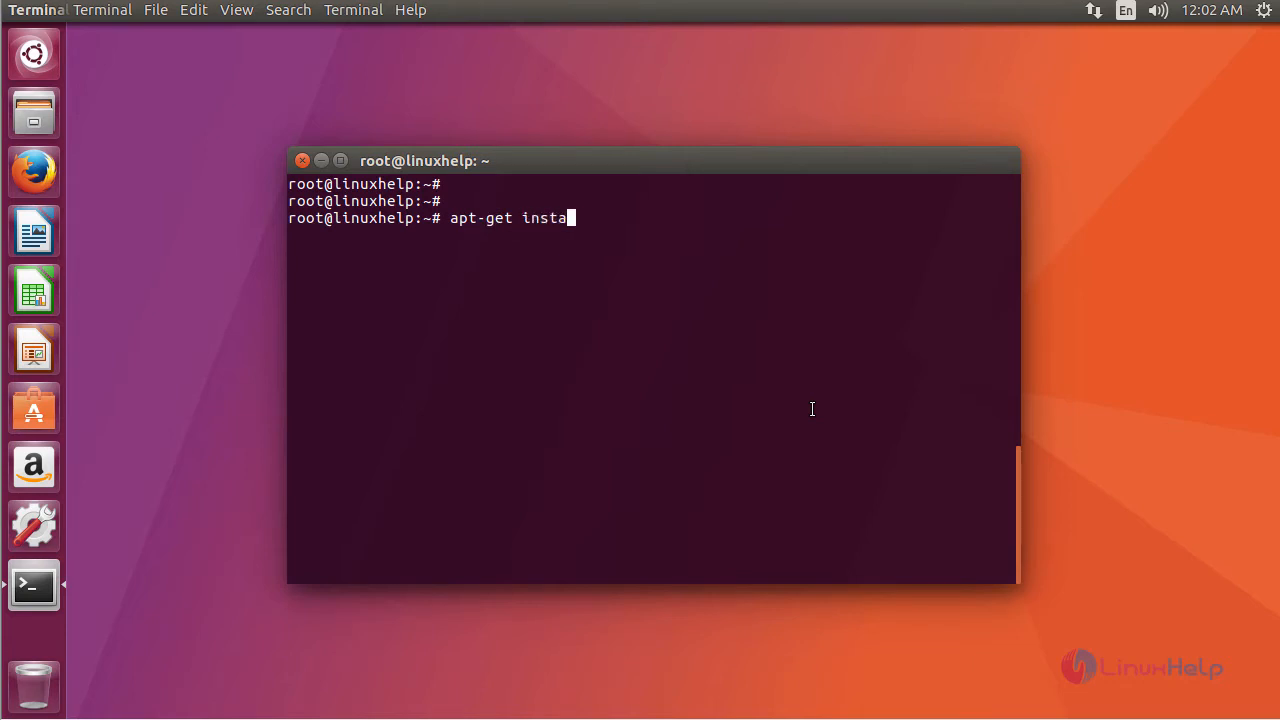
type("ll")
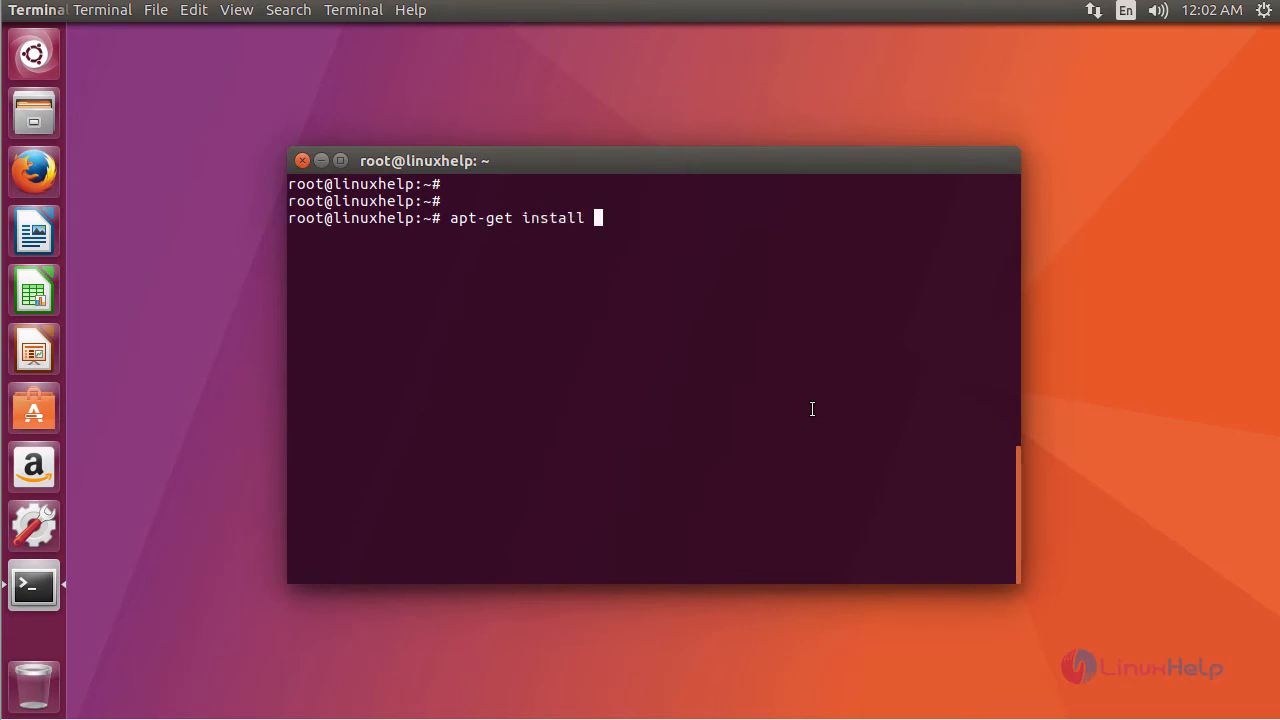
type("web")
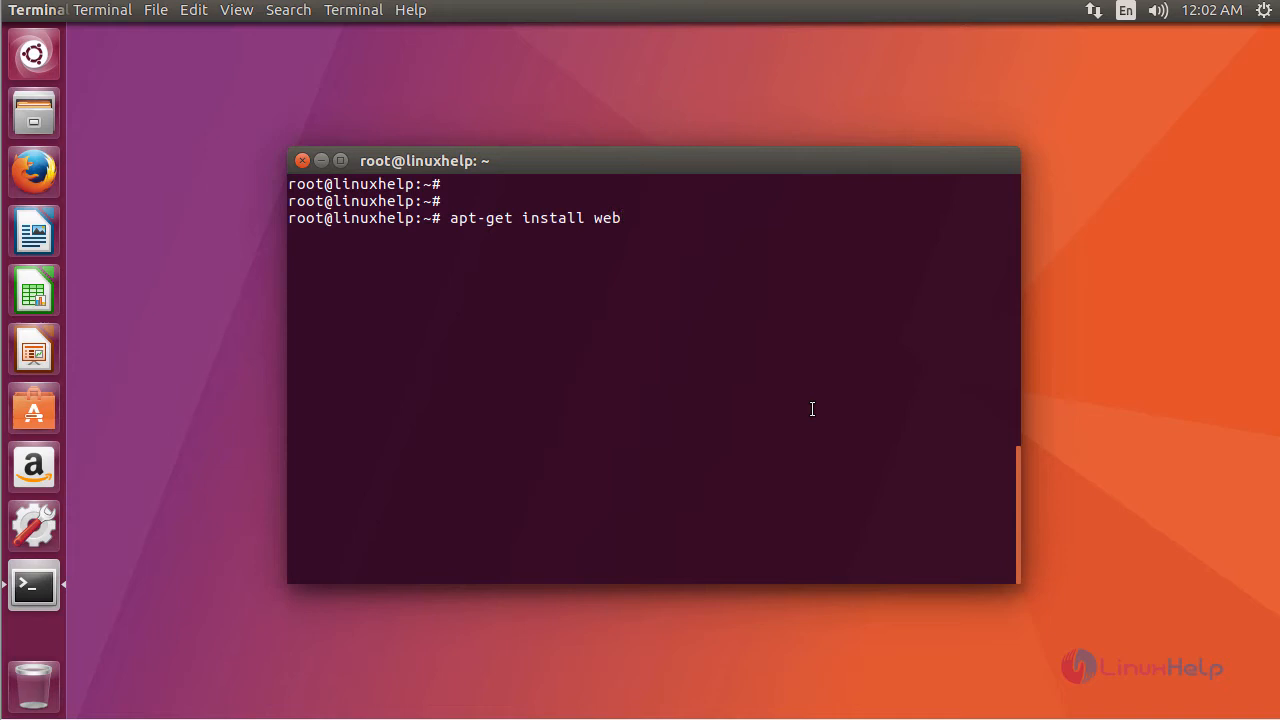
type("min")
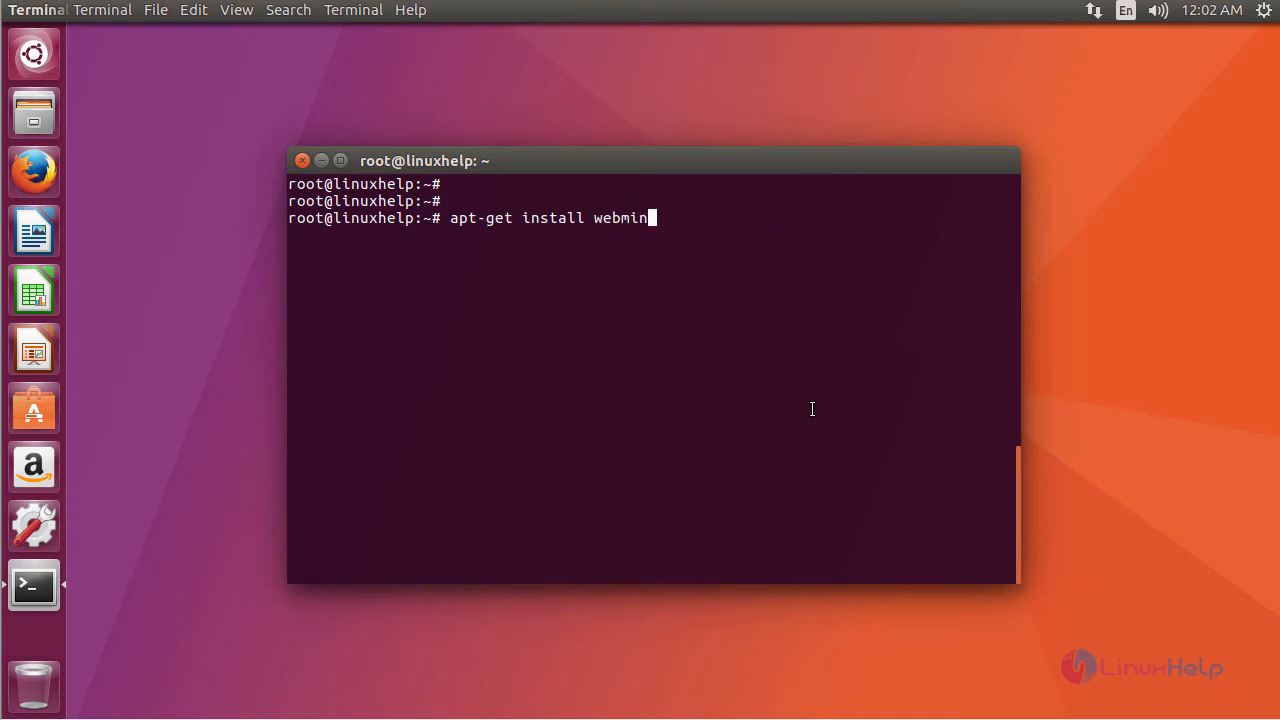
key("Return")
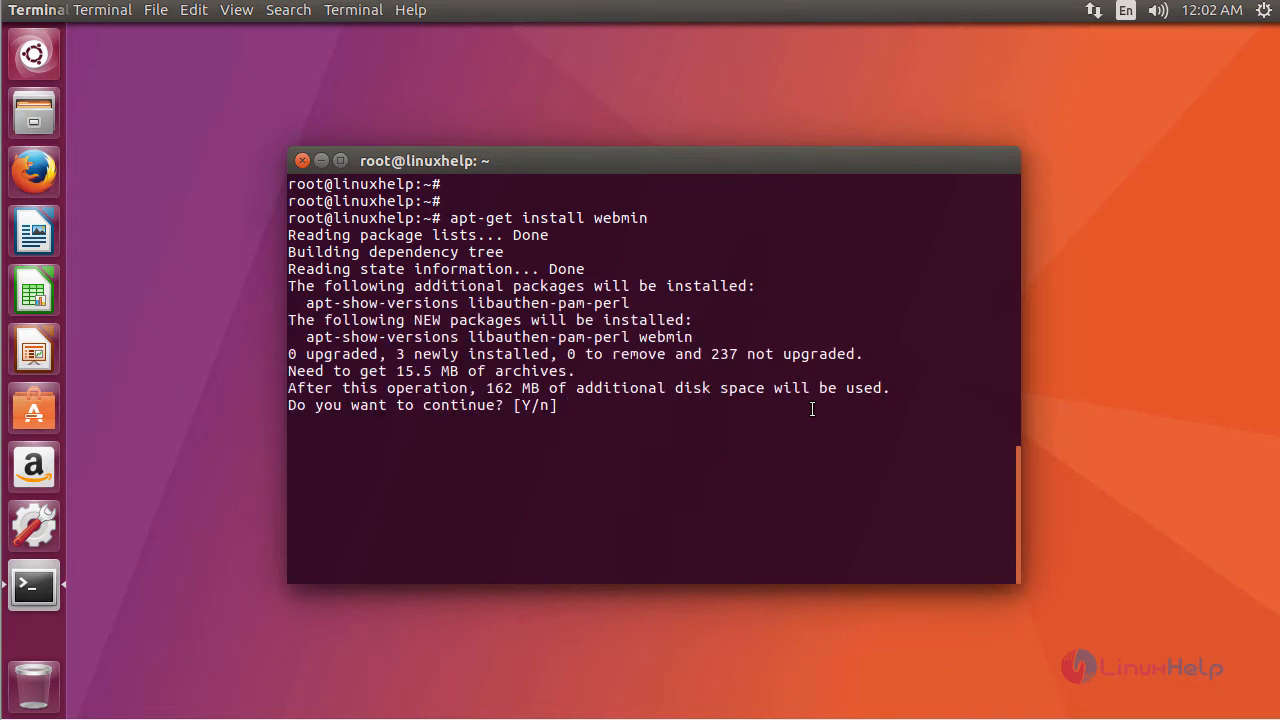
type("y")
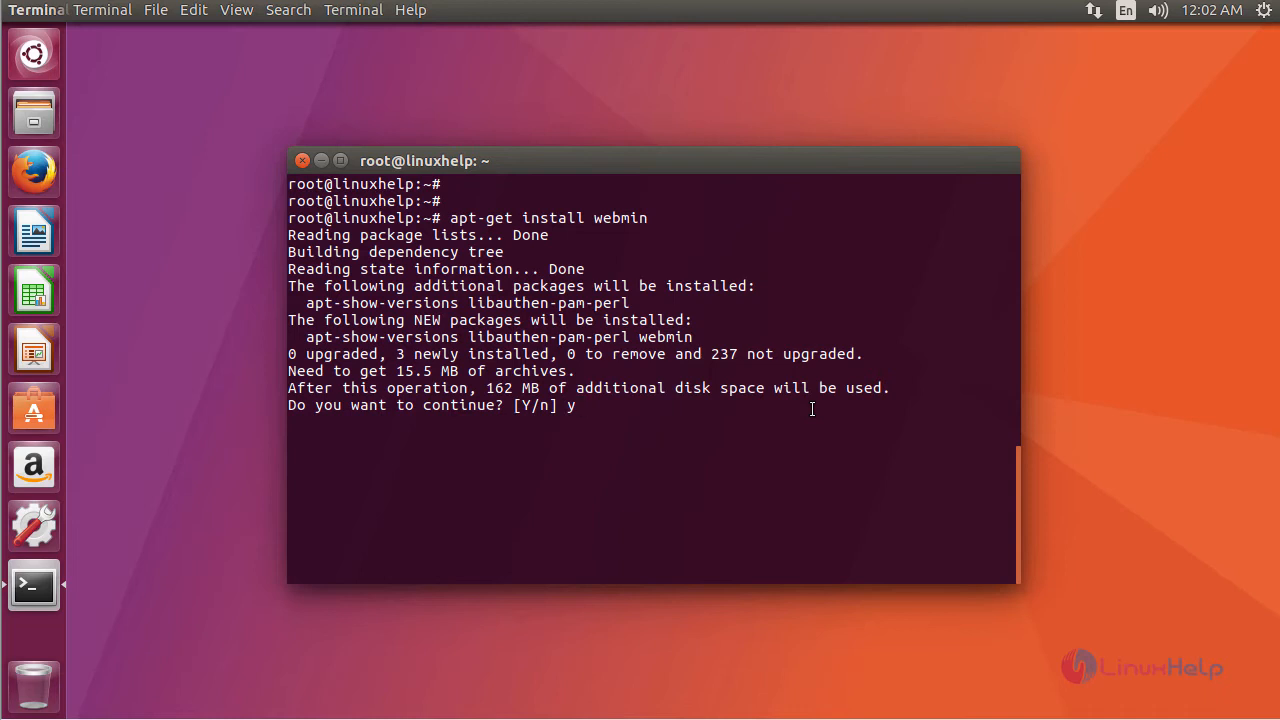
key("Return")
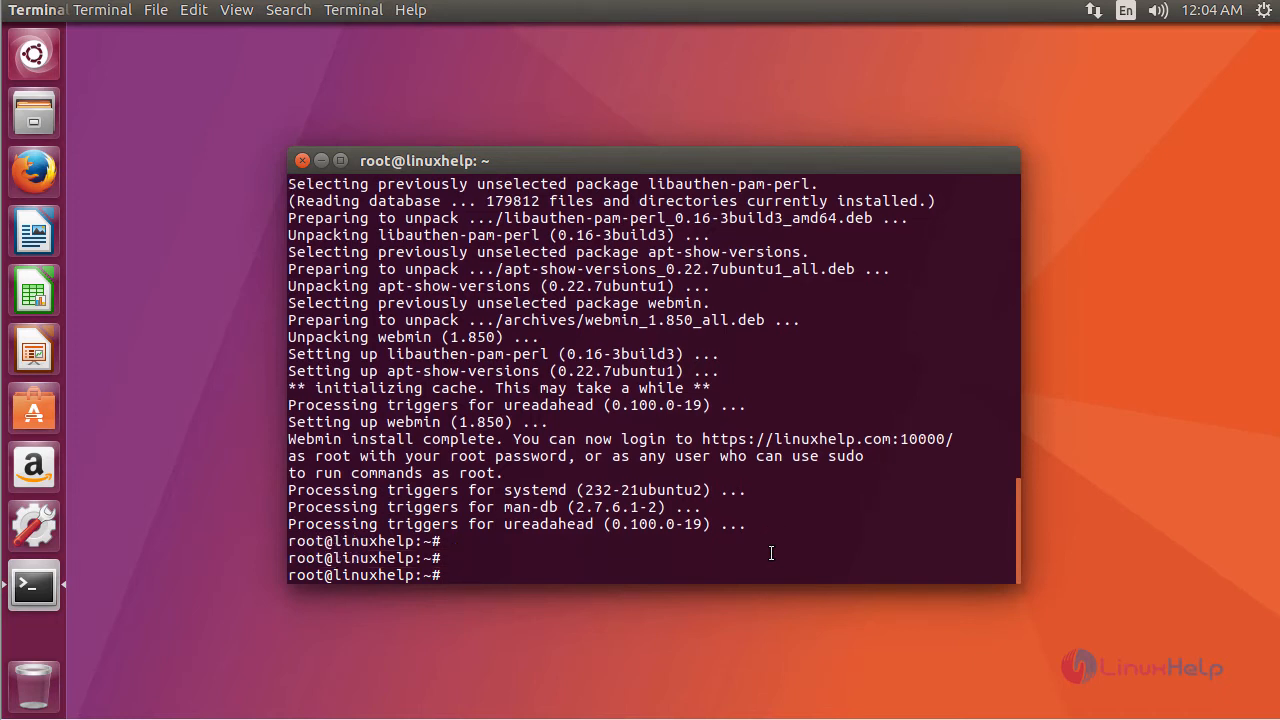
type("ufw allow")
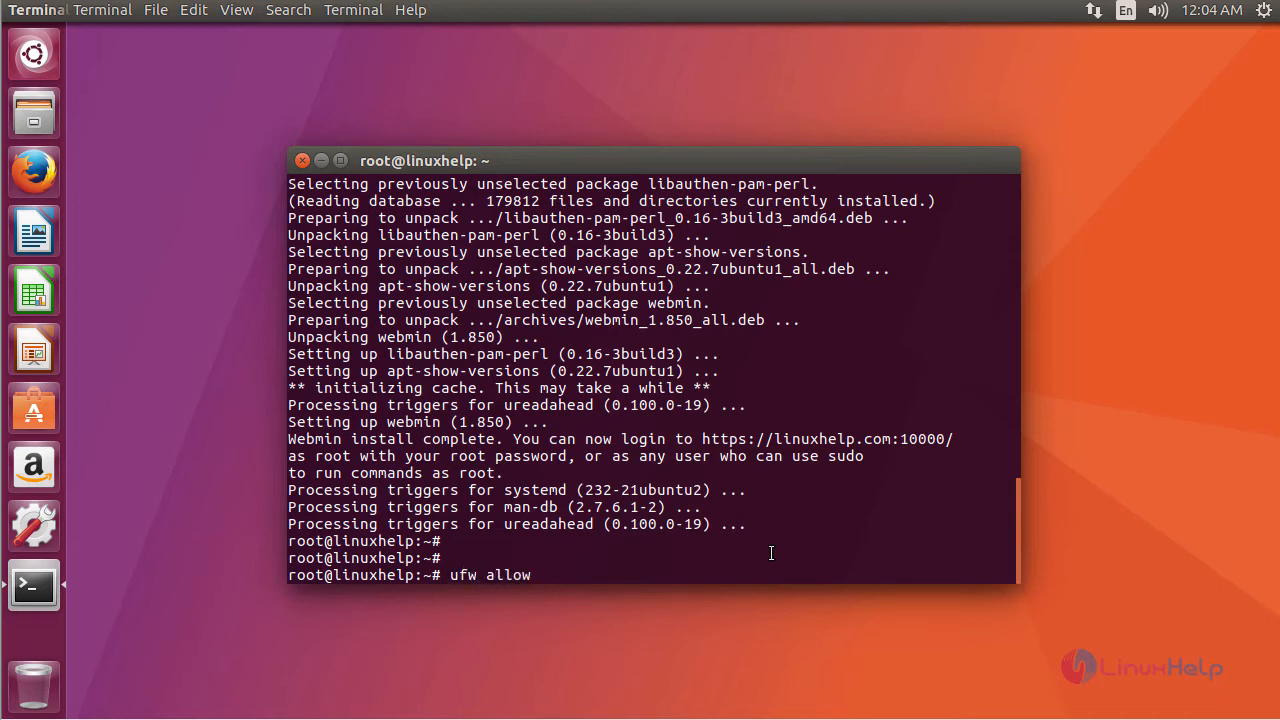
Step: Allow ports 10000 and 80 through the firewall with ufw, rules updated for IPv4 and IPv6
type("100")
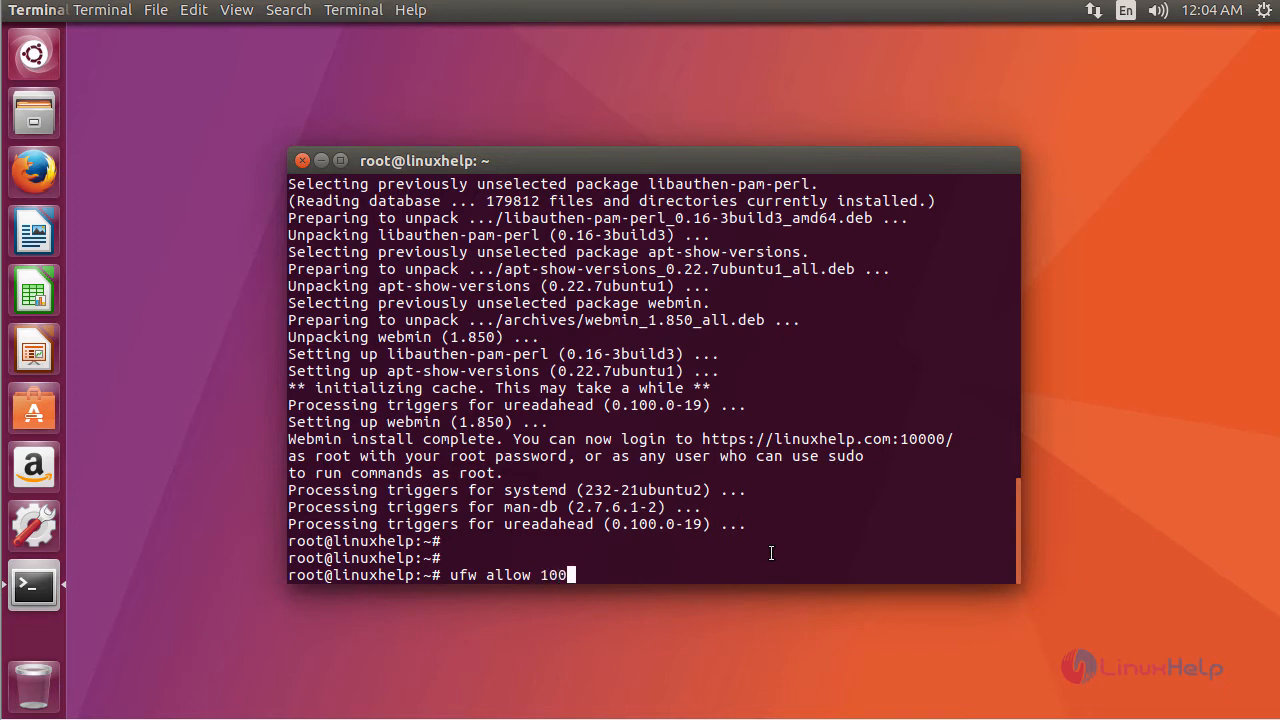
type("00")
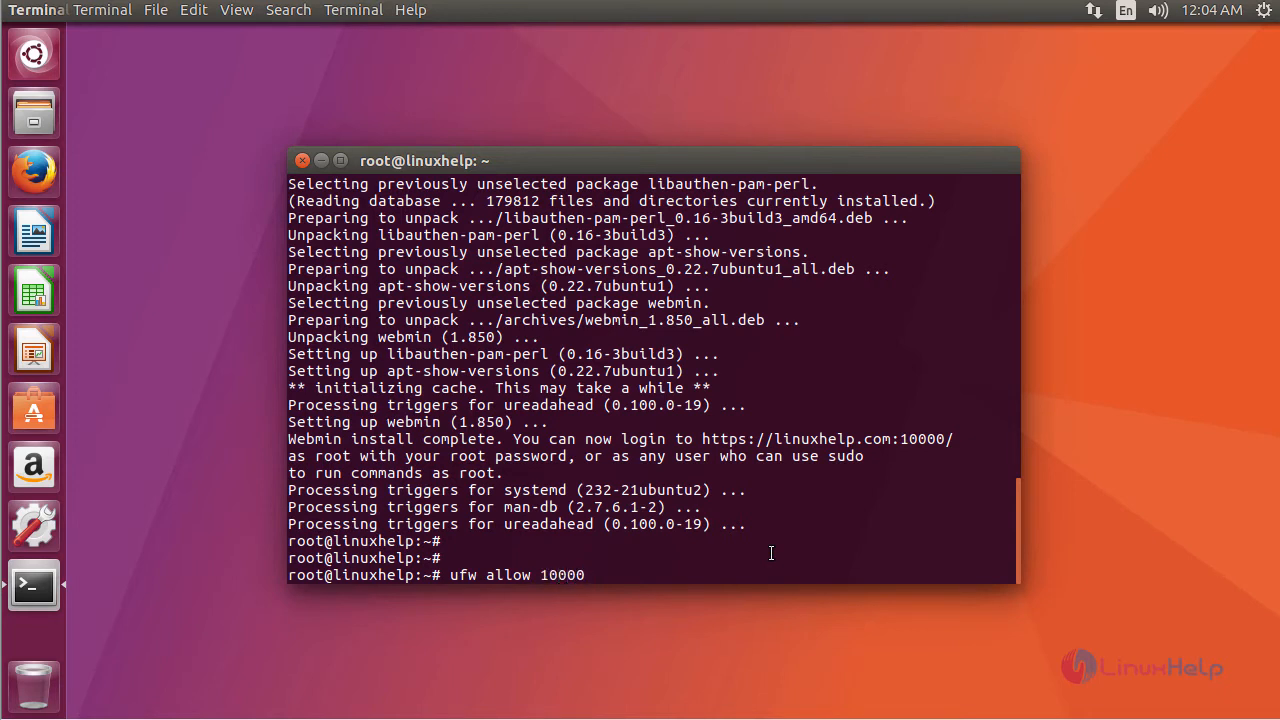
key("Return")
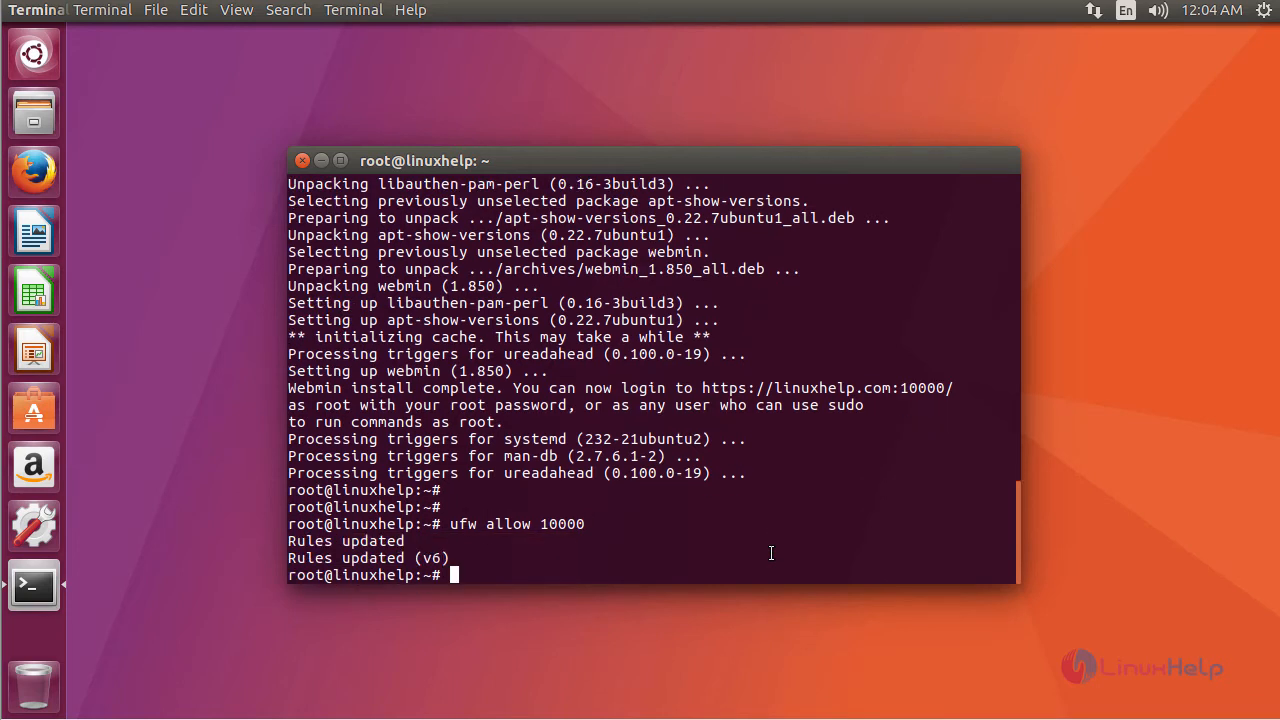
type("ufw allow 100")
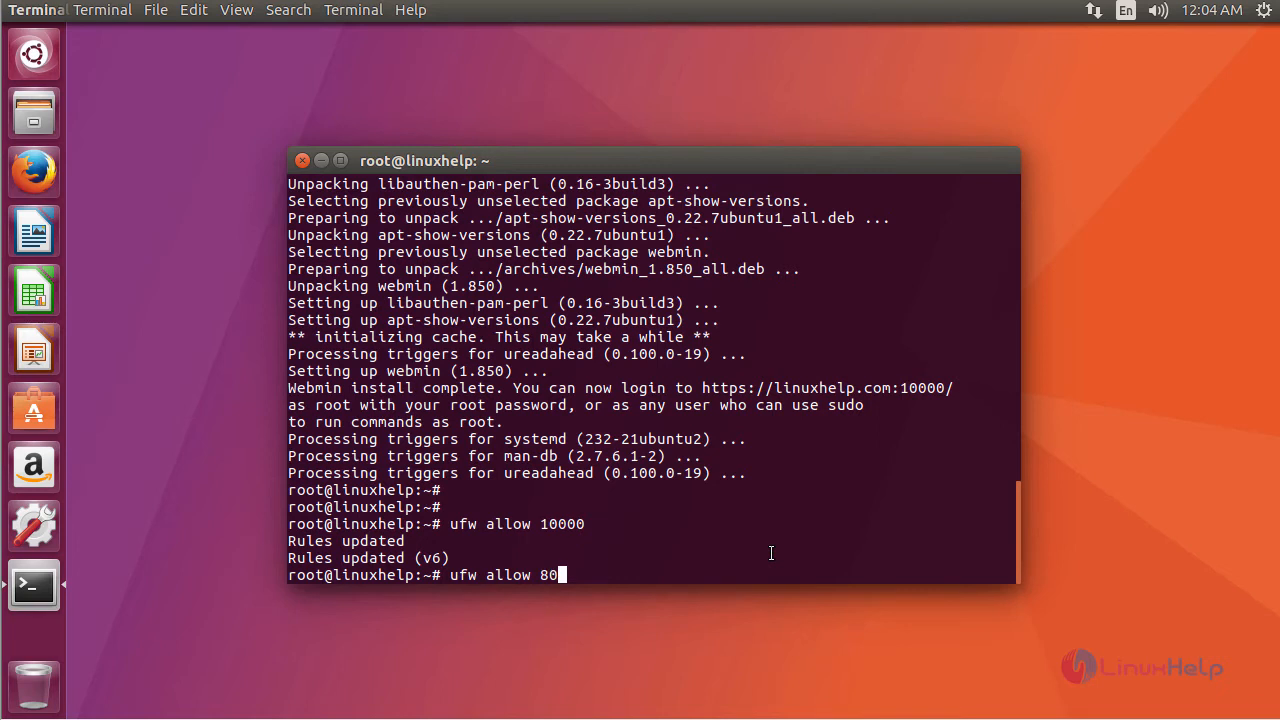
key("Return")
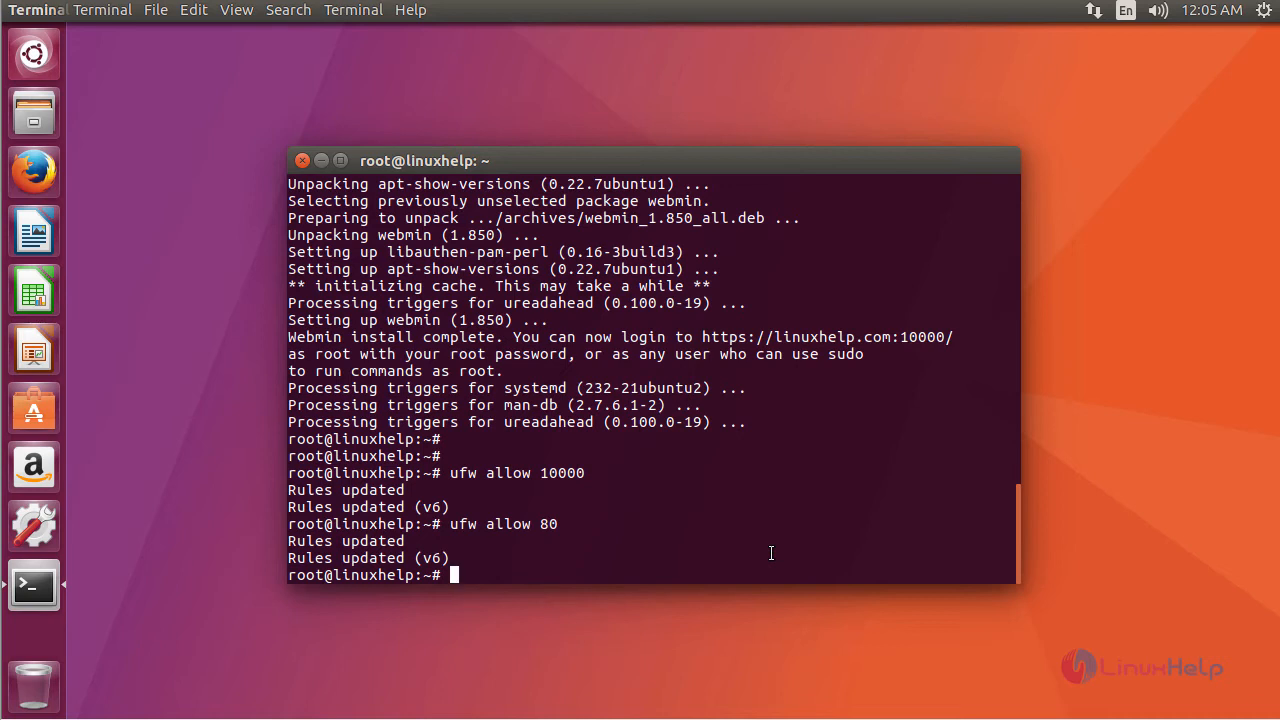
mouse_move(35, 171)
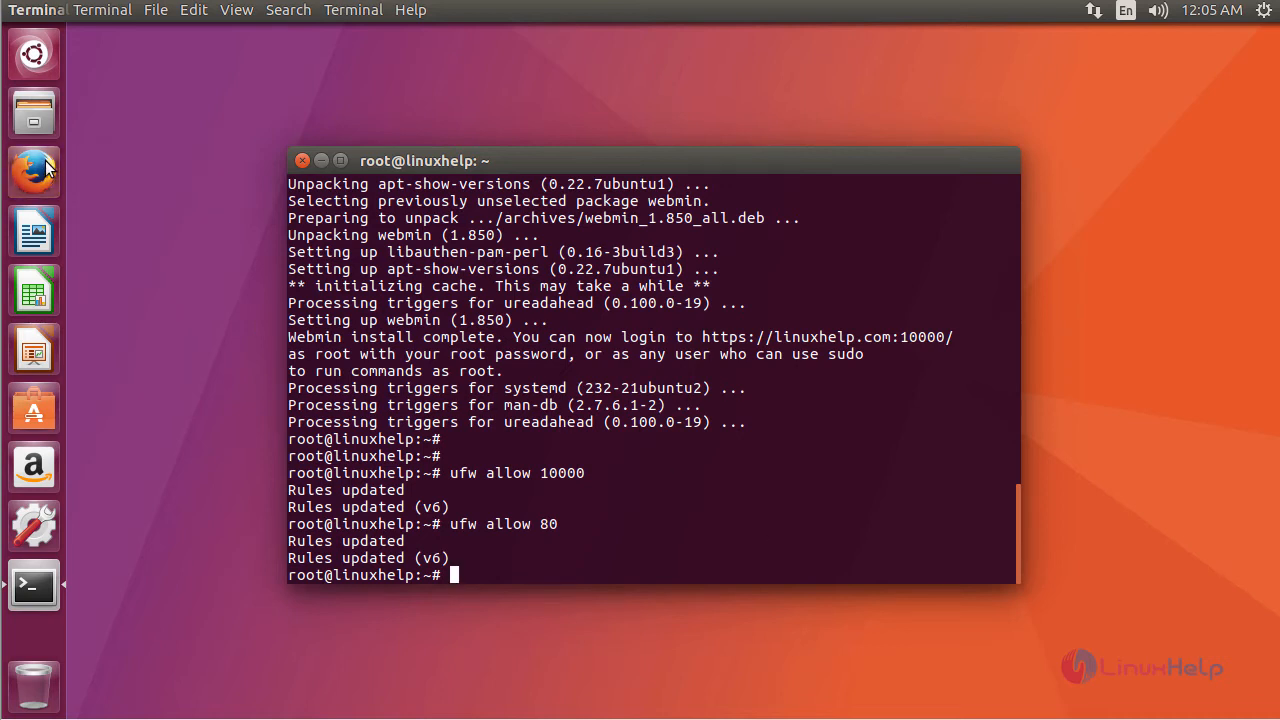
left_click(33, 171)
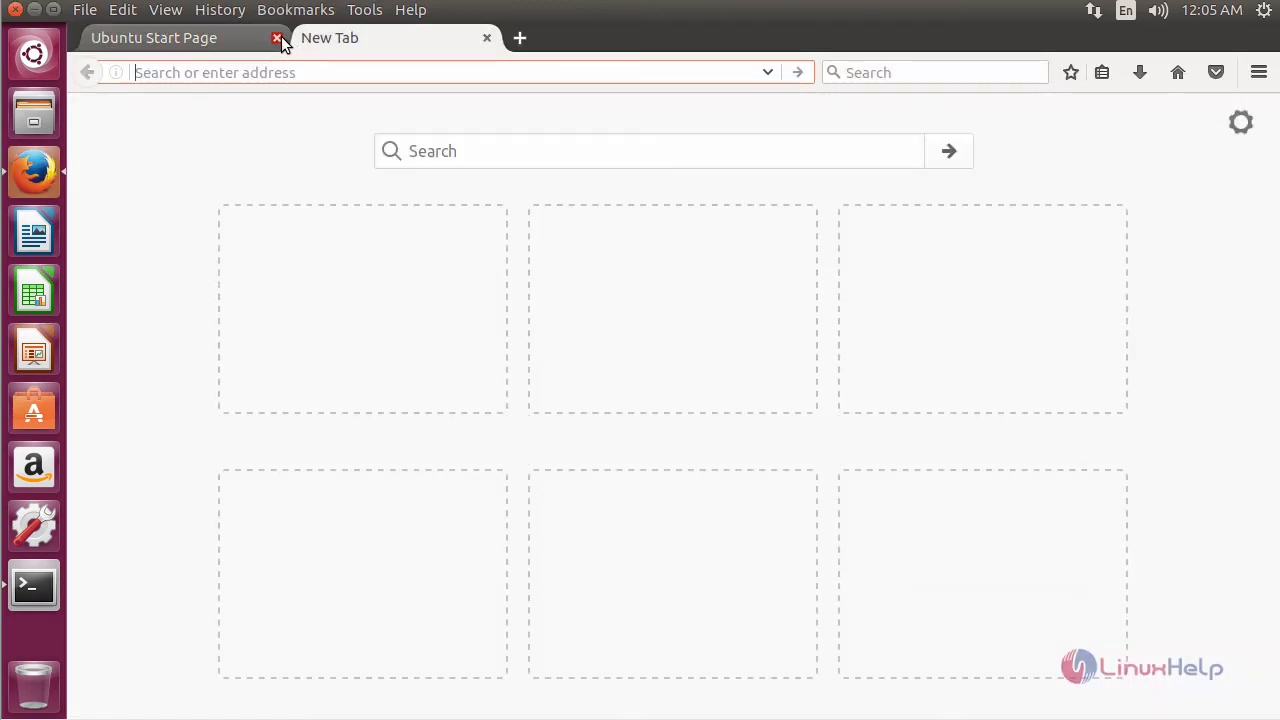
left_click(278, 38)
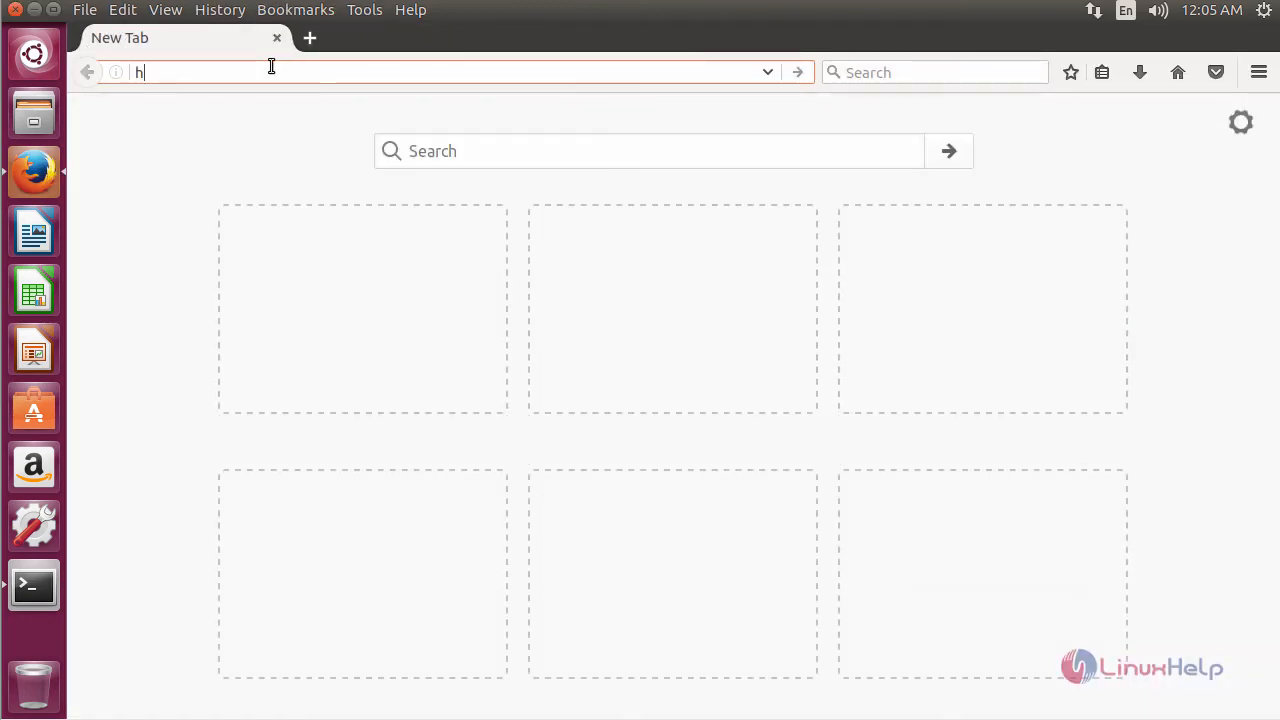
type("ttps://1")
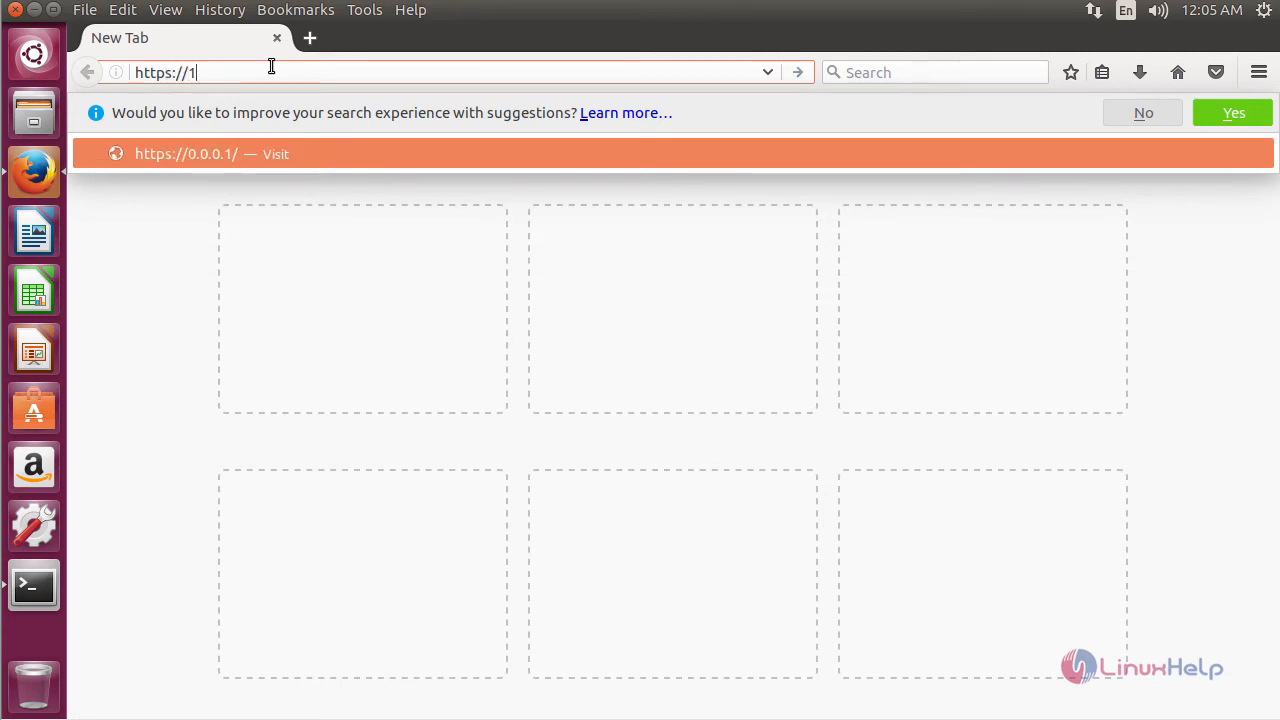
type("92.168.7.193")
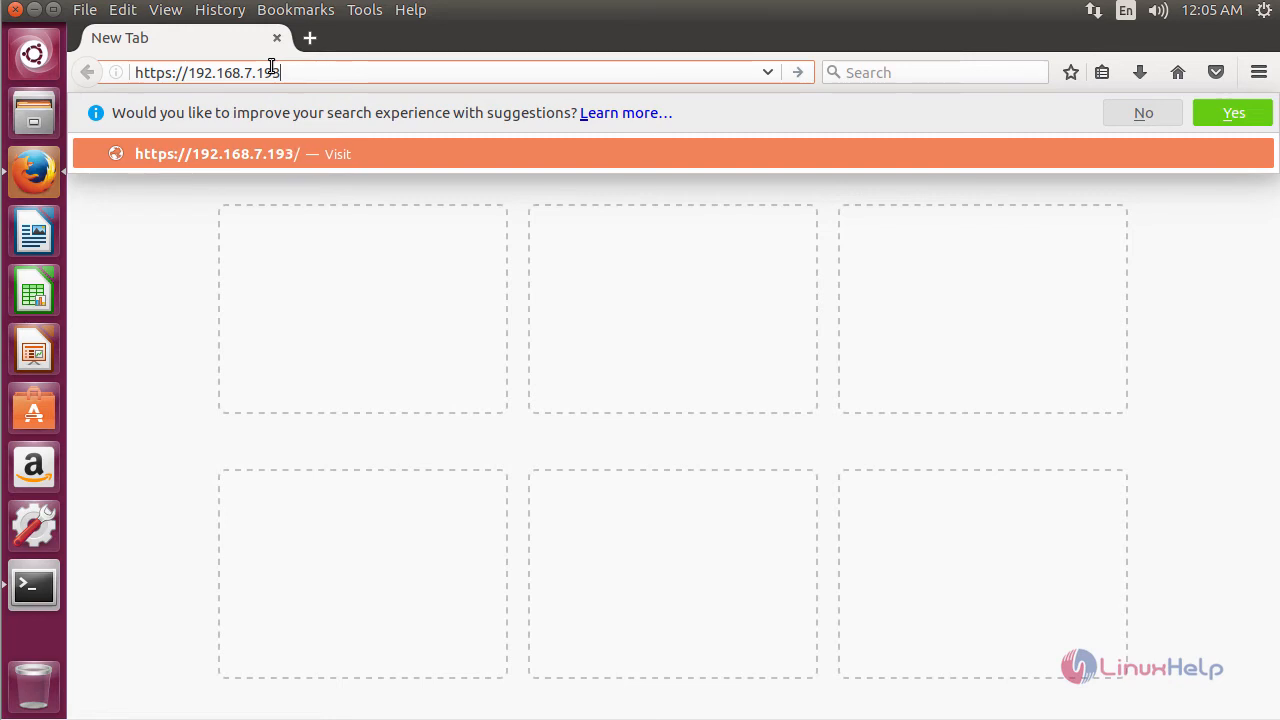
type(":")
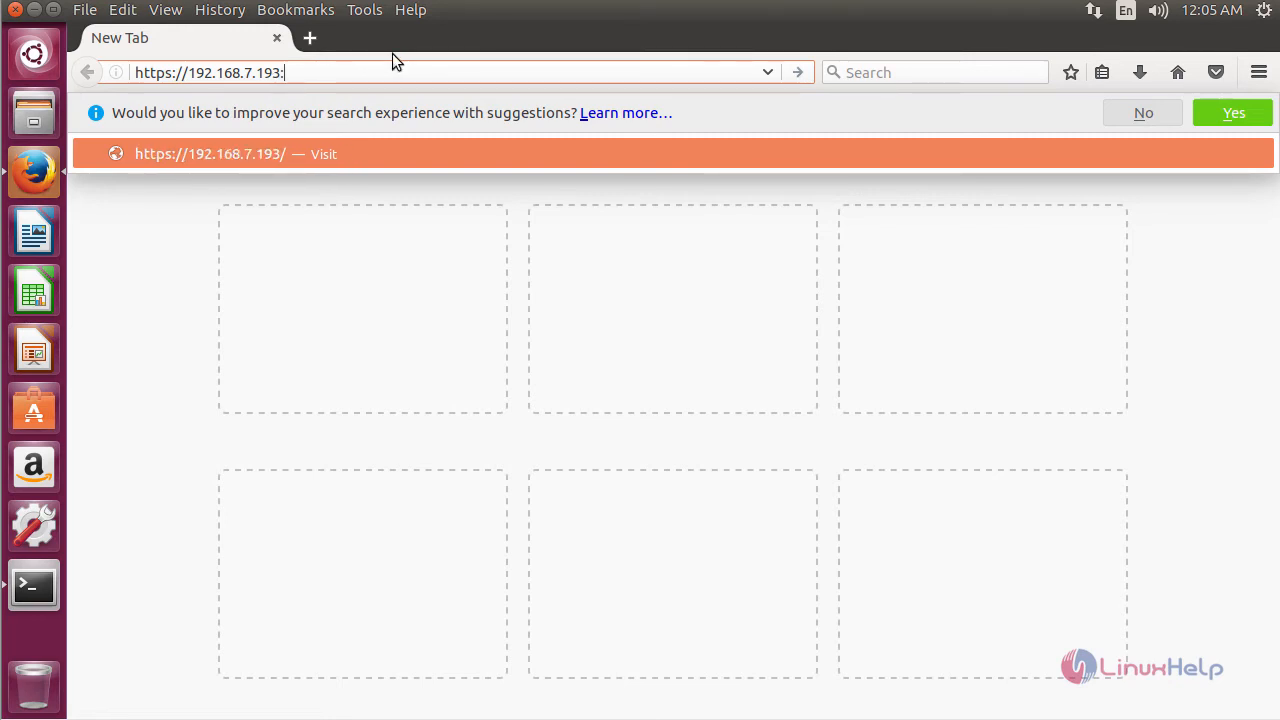
type("10")
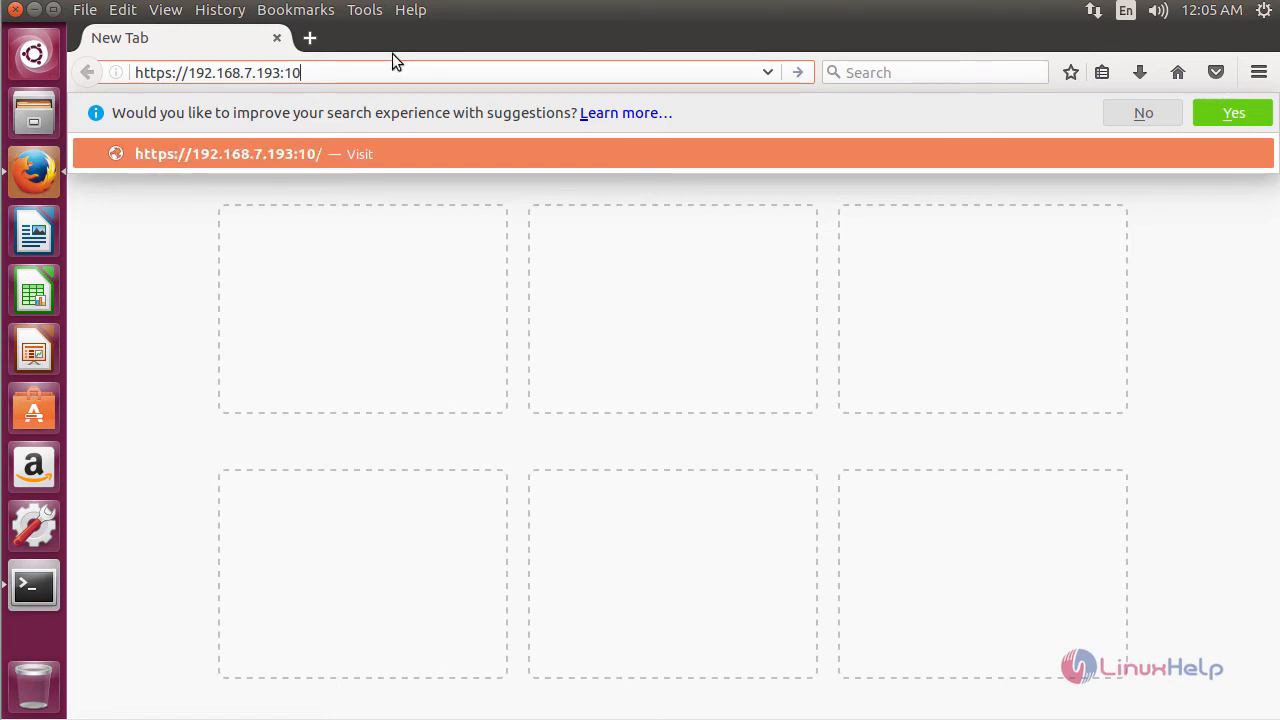
type("000")
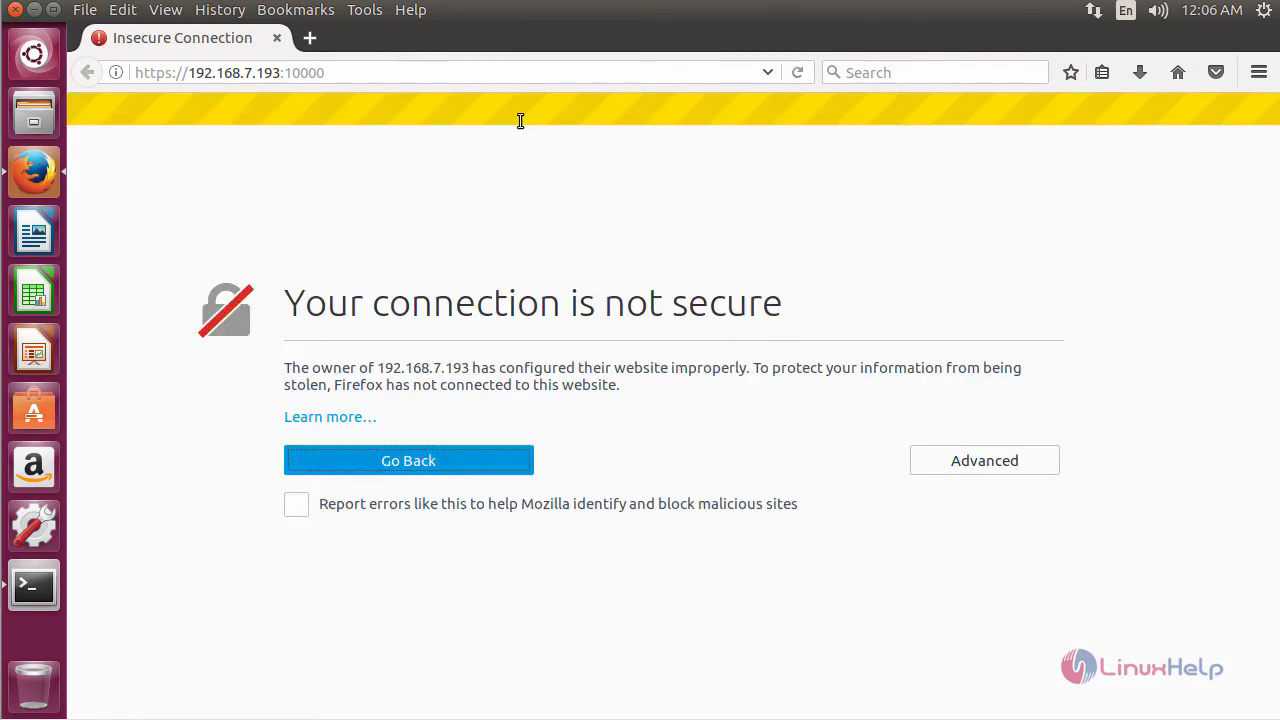
Step: Accept the self-signed certificate via Advanced, Add Exception and Confirm Security Exception
left_click(984, 460)
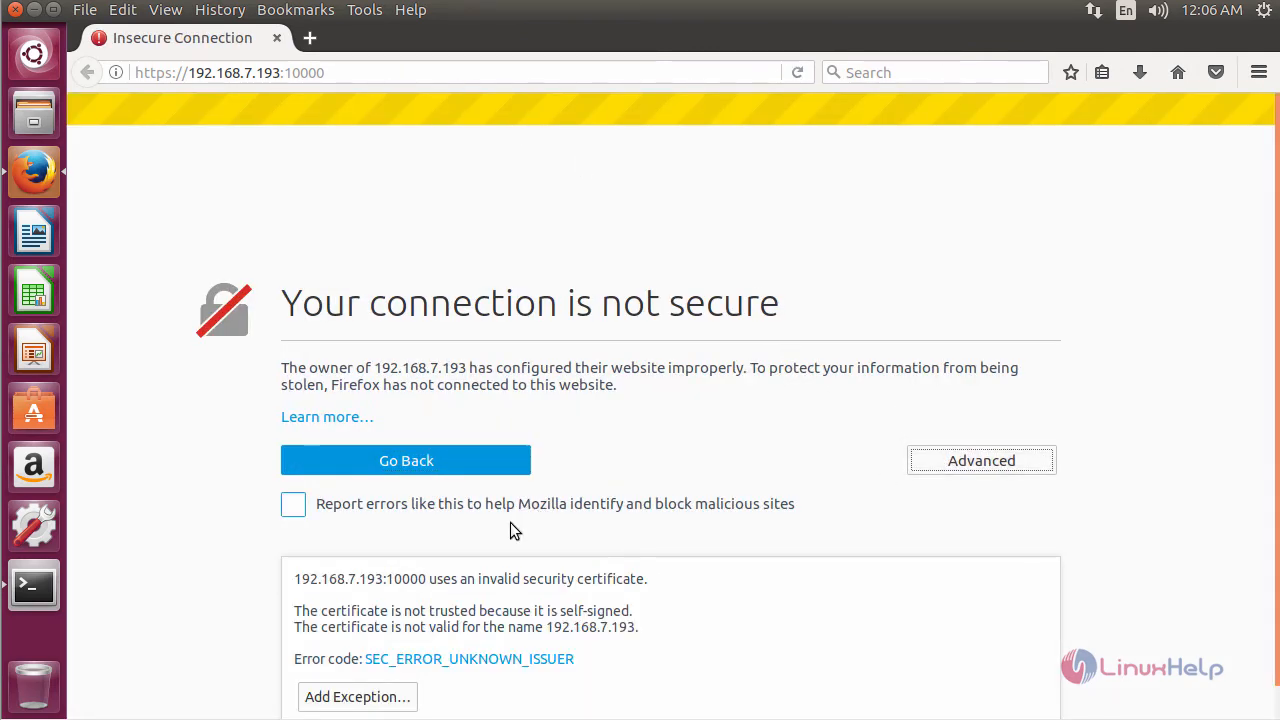
left_click(357, 696)
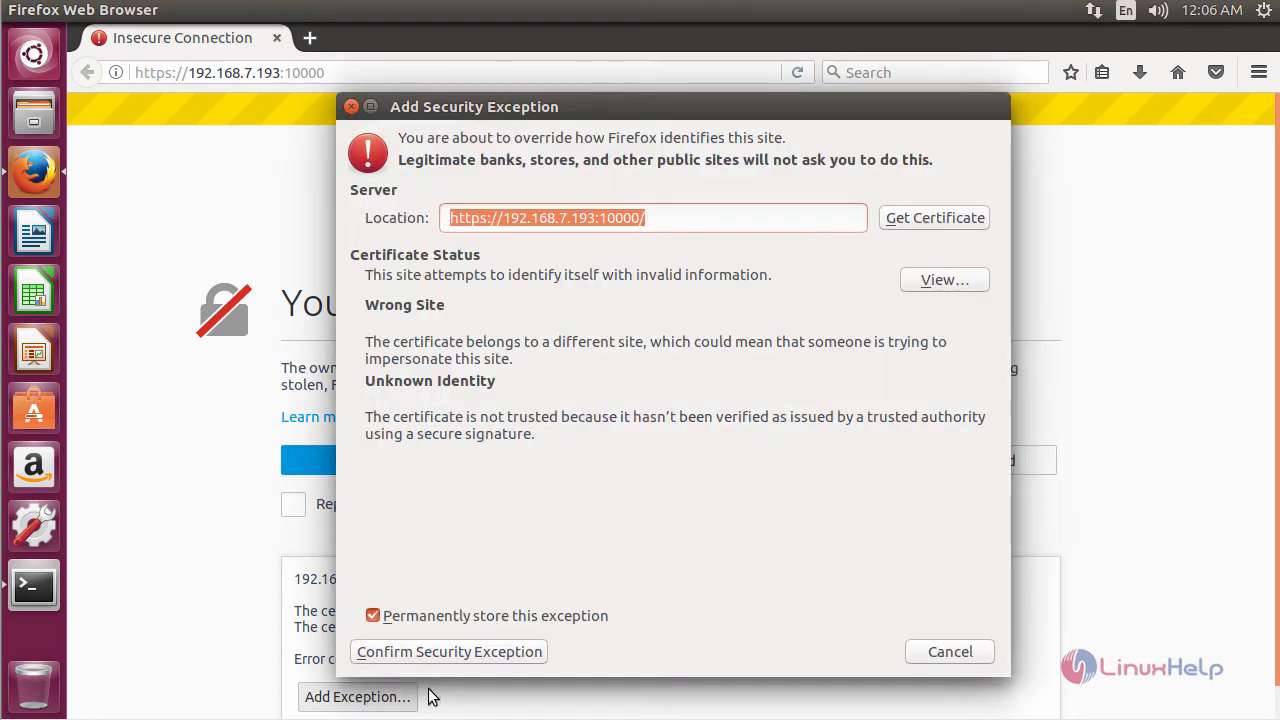
left_click(449, 651)
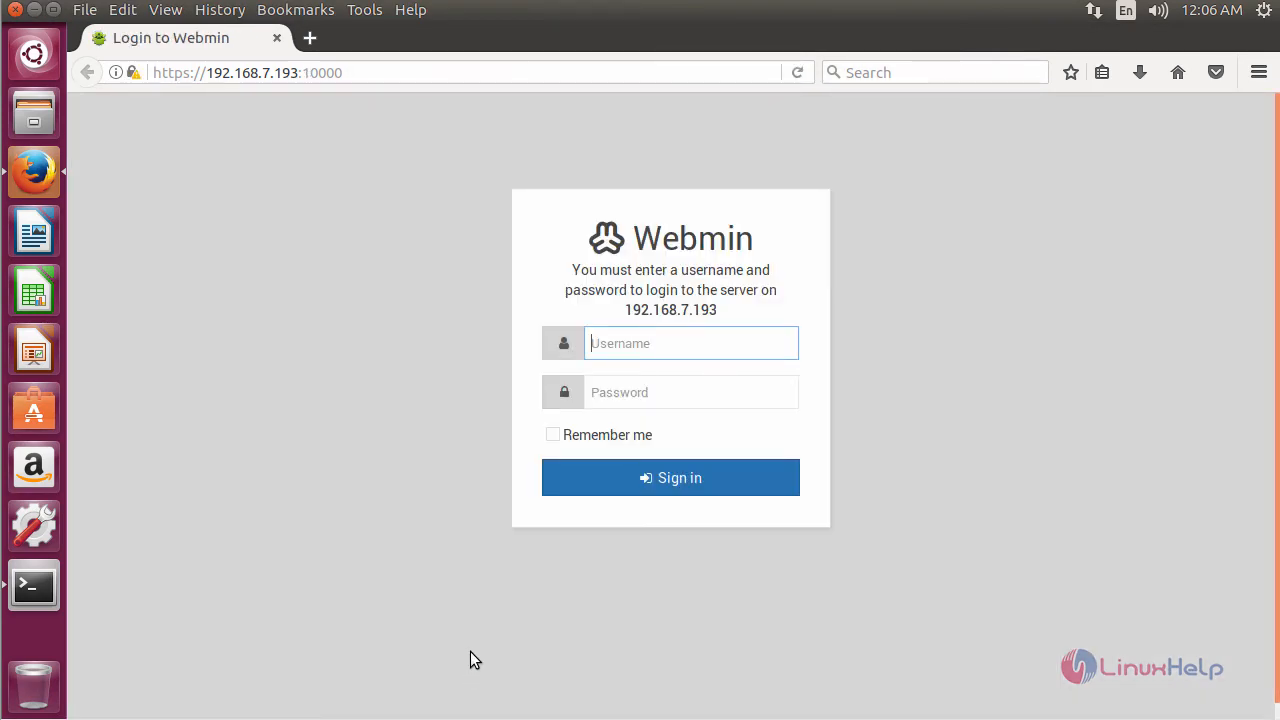
mouse_move(668, 343)
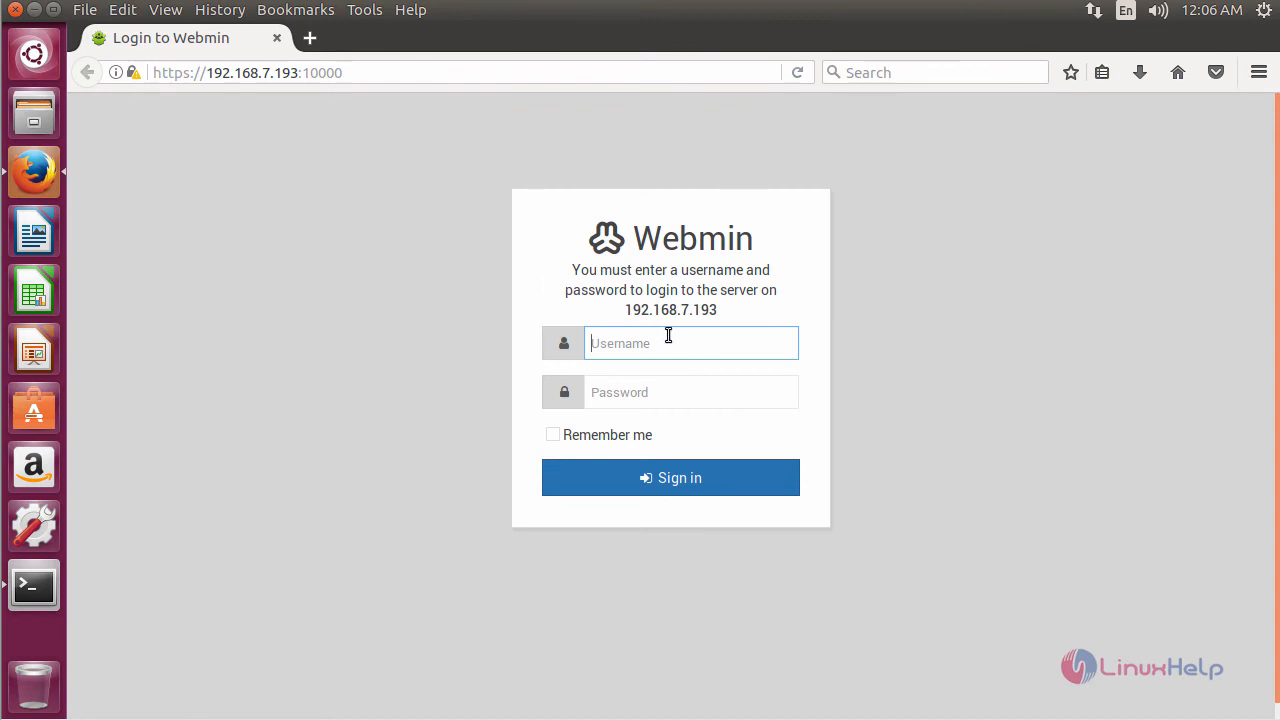
mouse_move(663, 345)
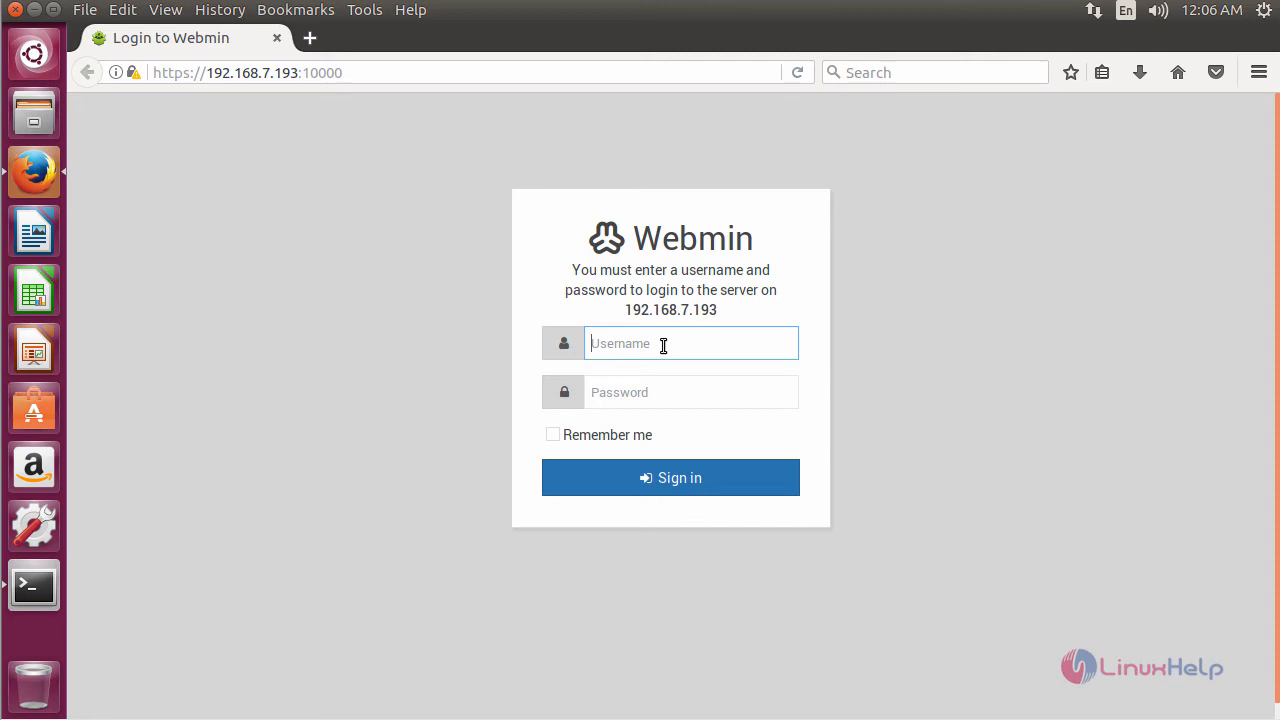
Step: Sign in as user1 with its password and dismiss Firefox's save-login prompt, reaching the Dashboard
type("user1")
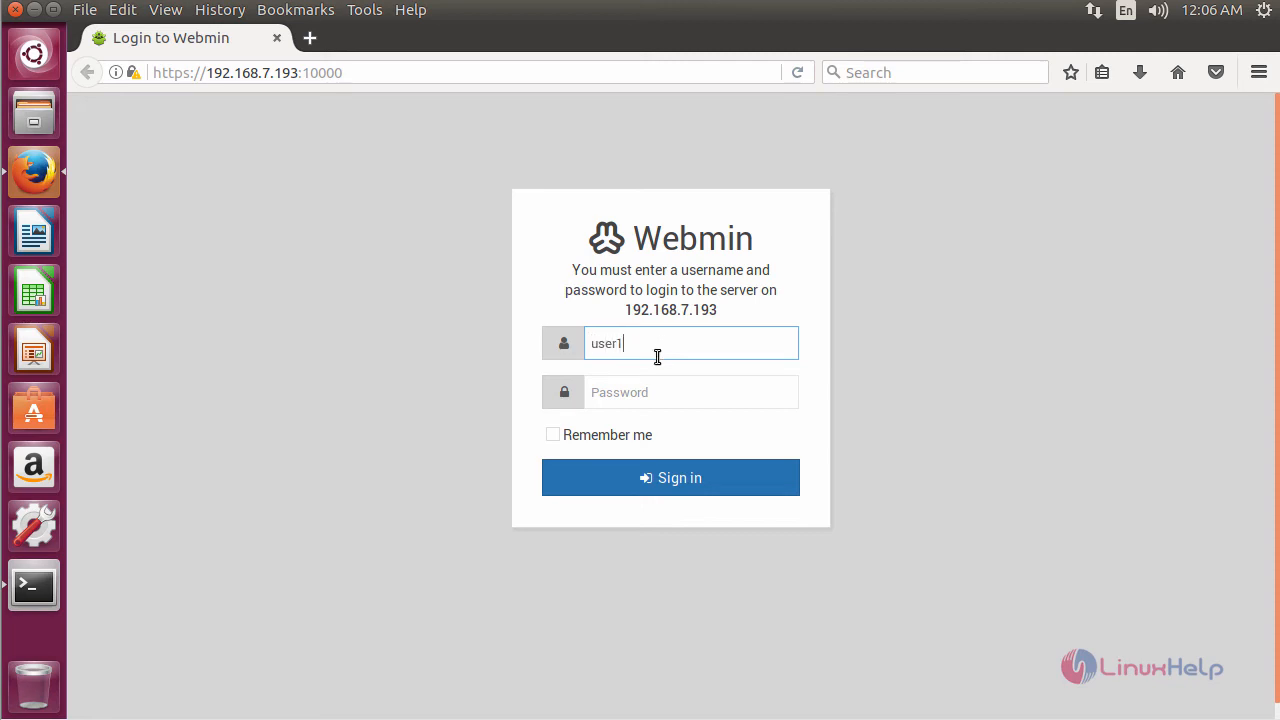
left_click(690, 391)
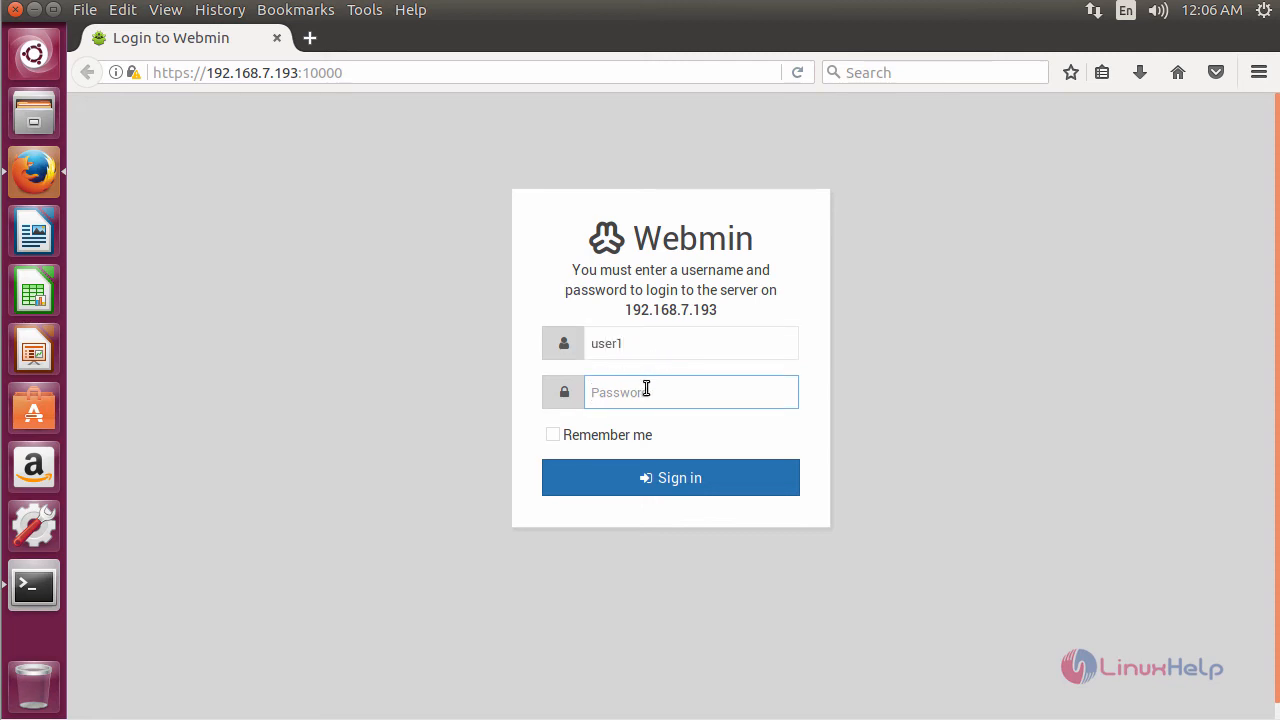
type("•••")
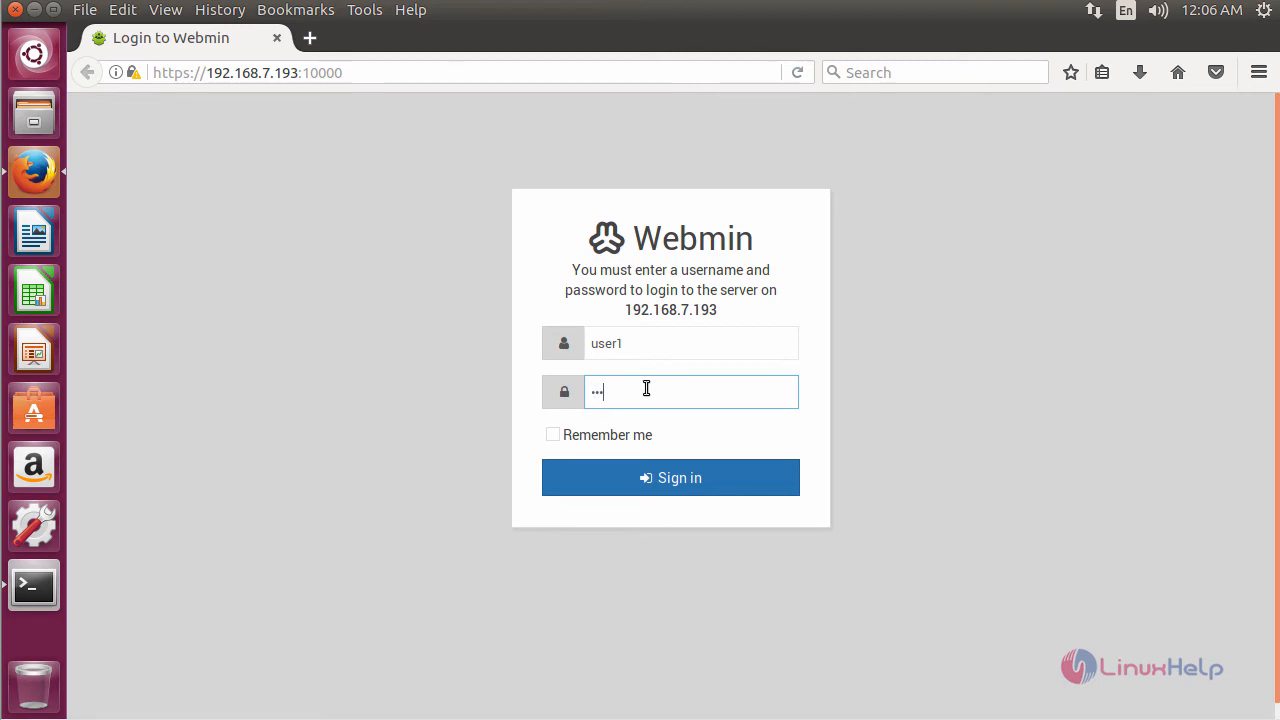
left_click(670, 477)
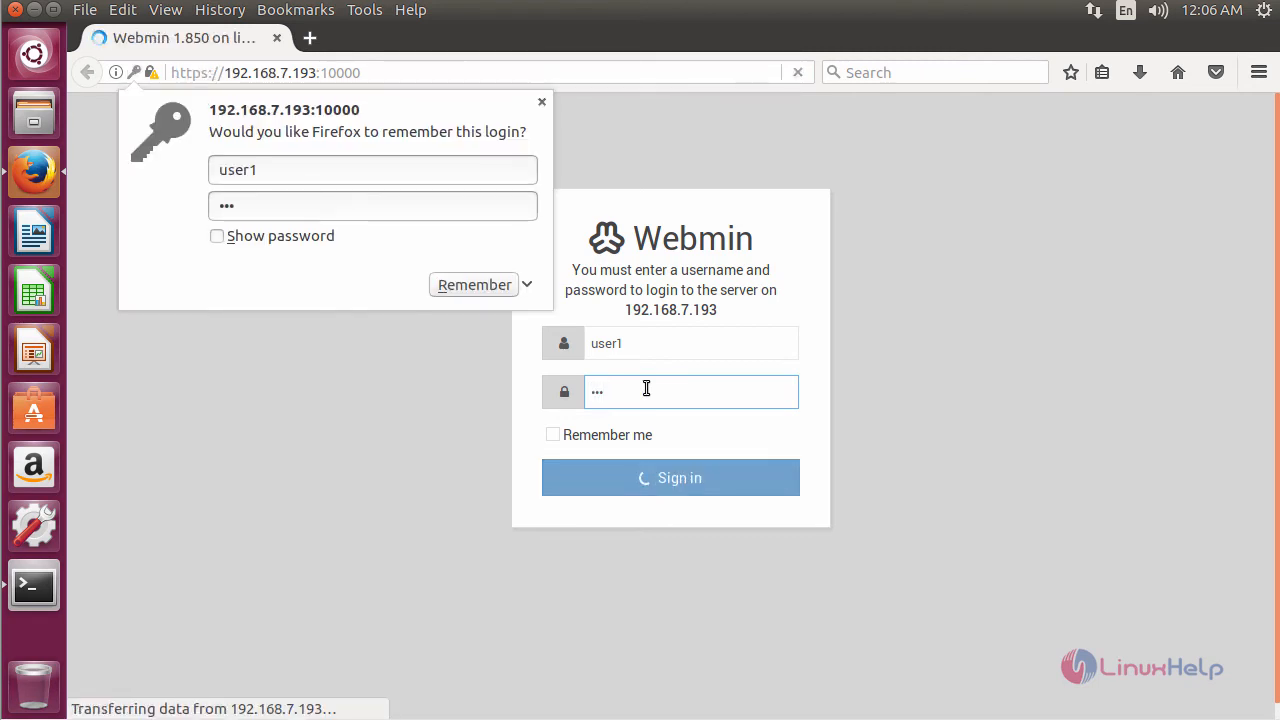
left_click(670, 477)
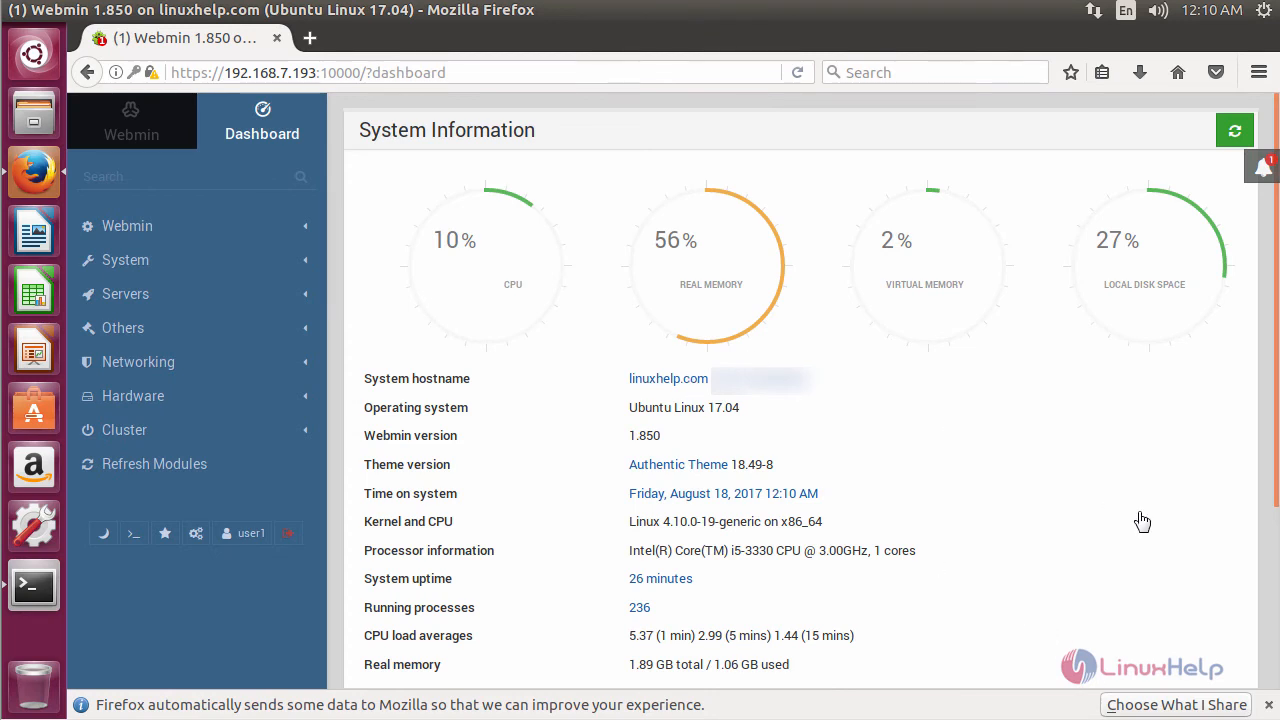
mouse_move(987, 398)
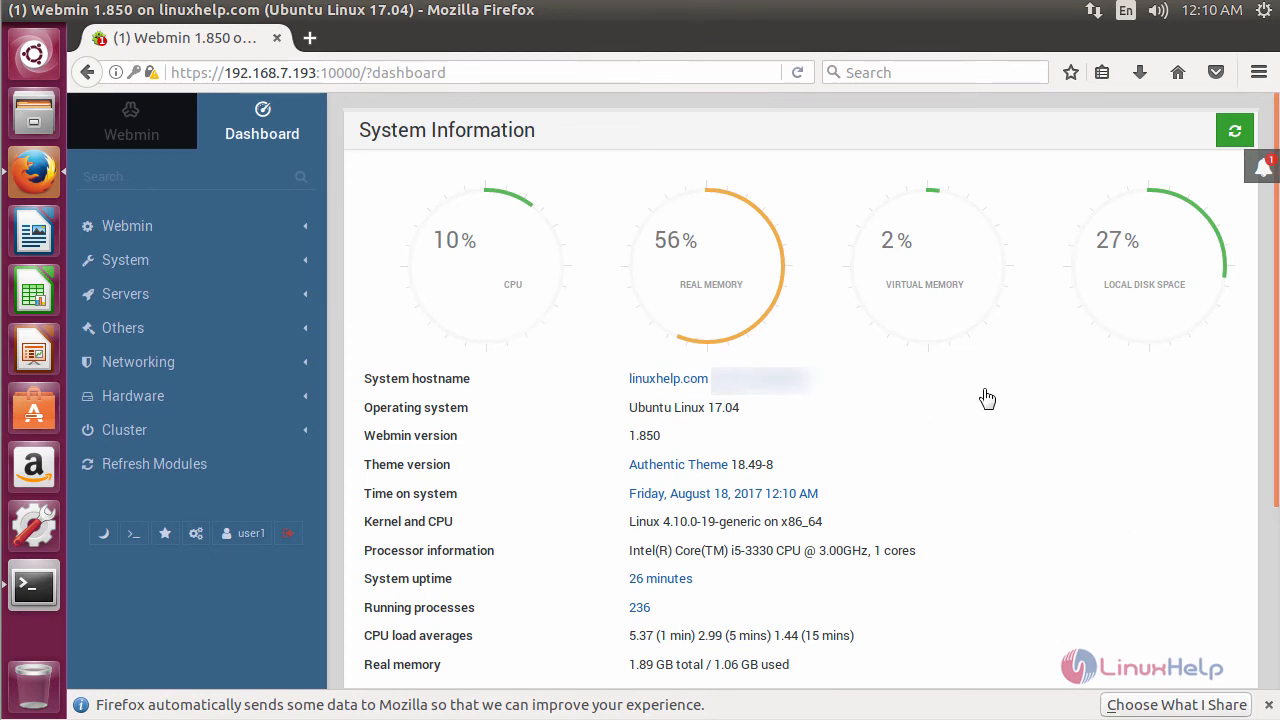
mouse_move(620, 403)
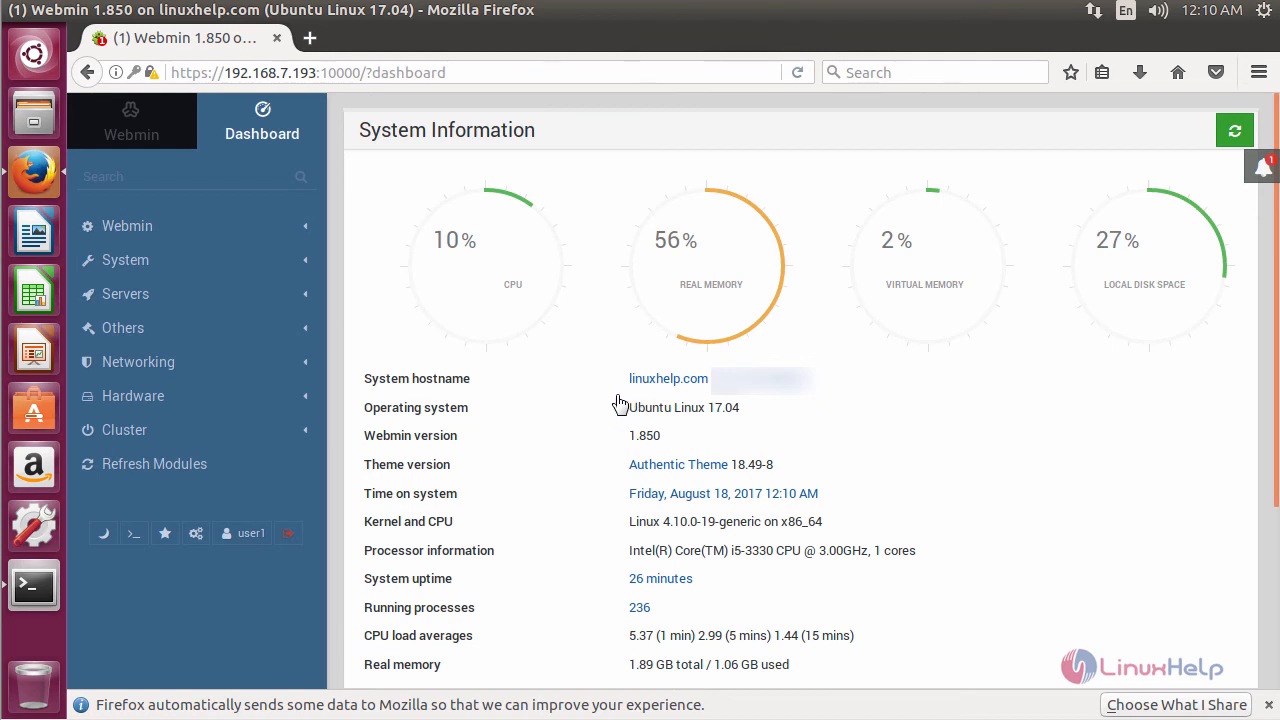
mouse_move(377, 433)
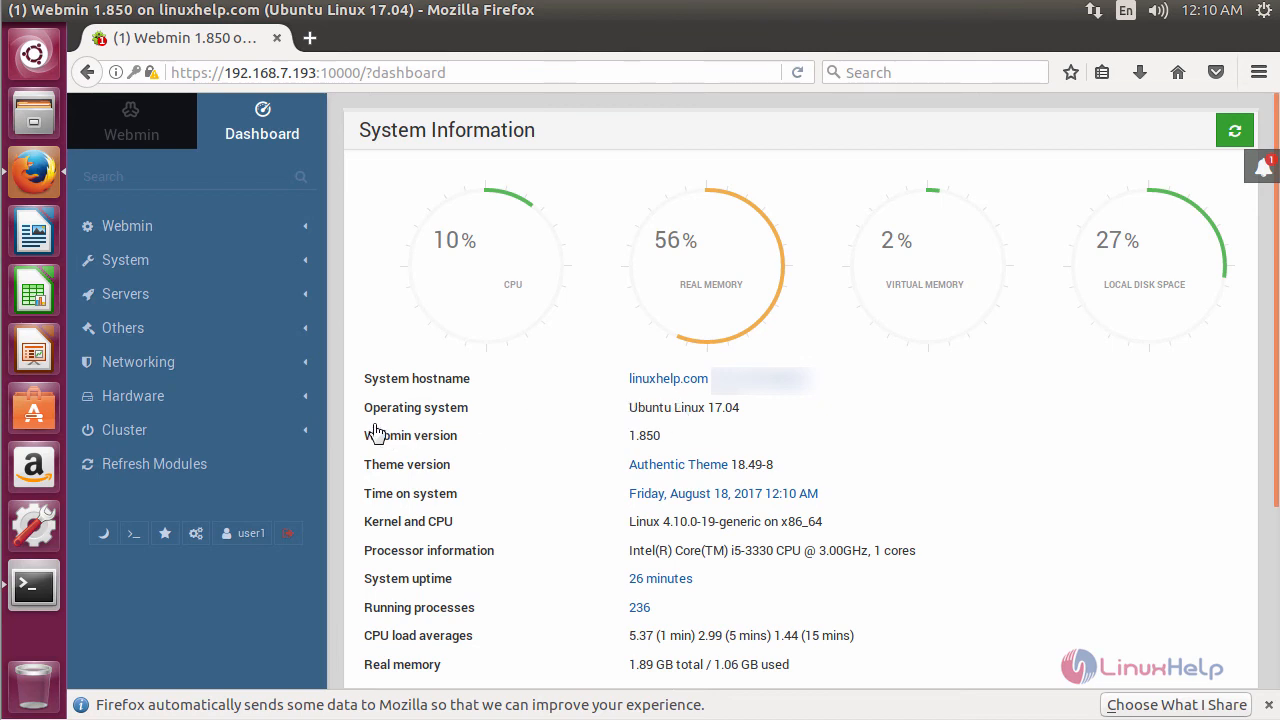
mouse_move(447, 577)
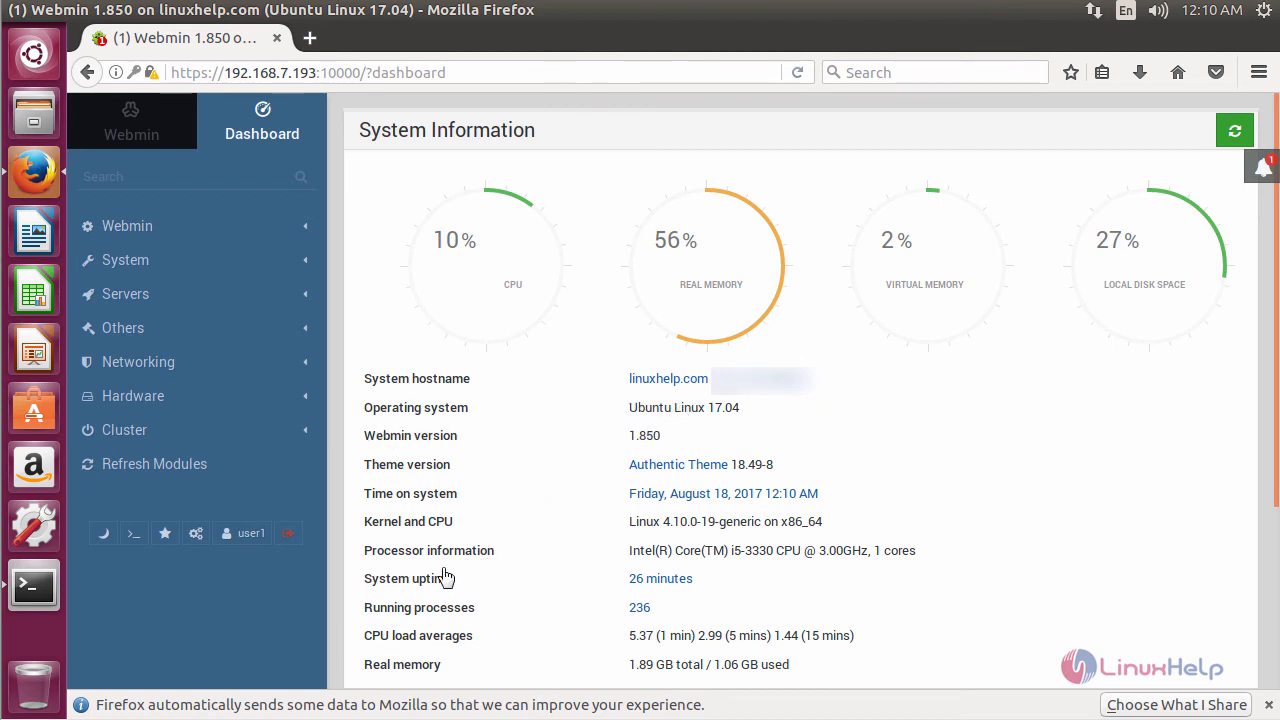
mouse_move(766, 550)
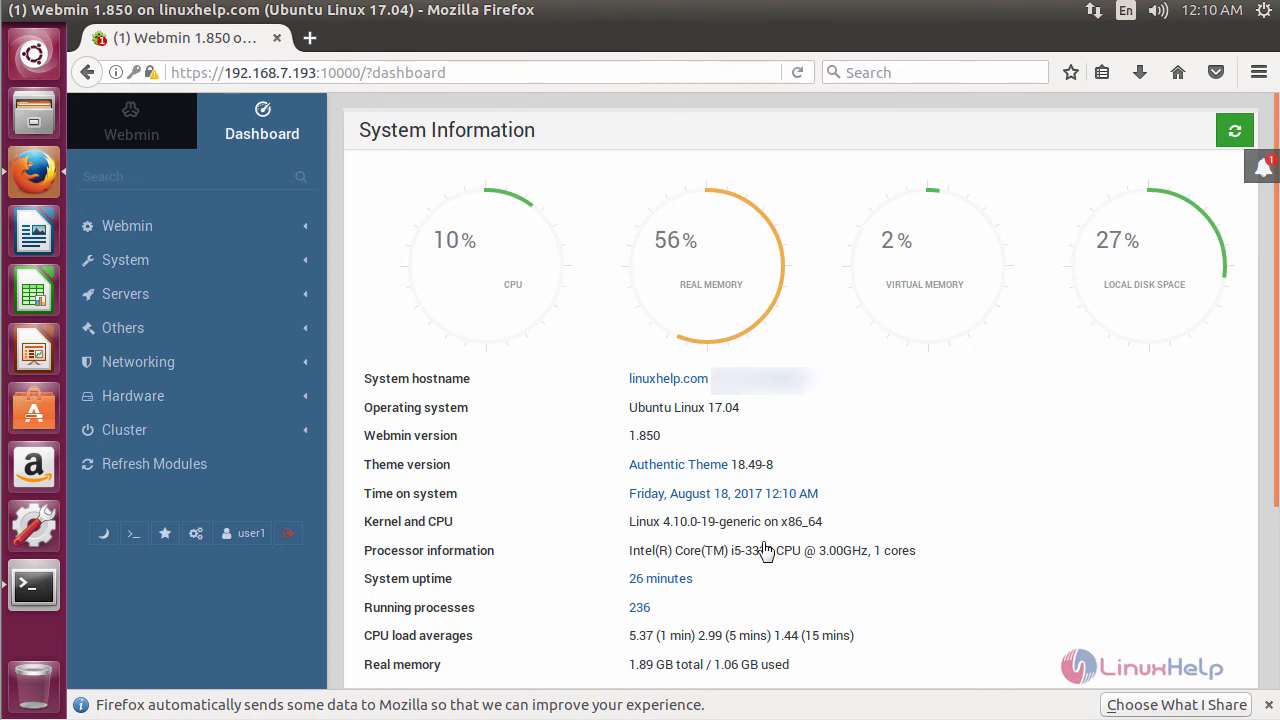
mouse_move(254, 382)
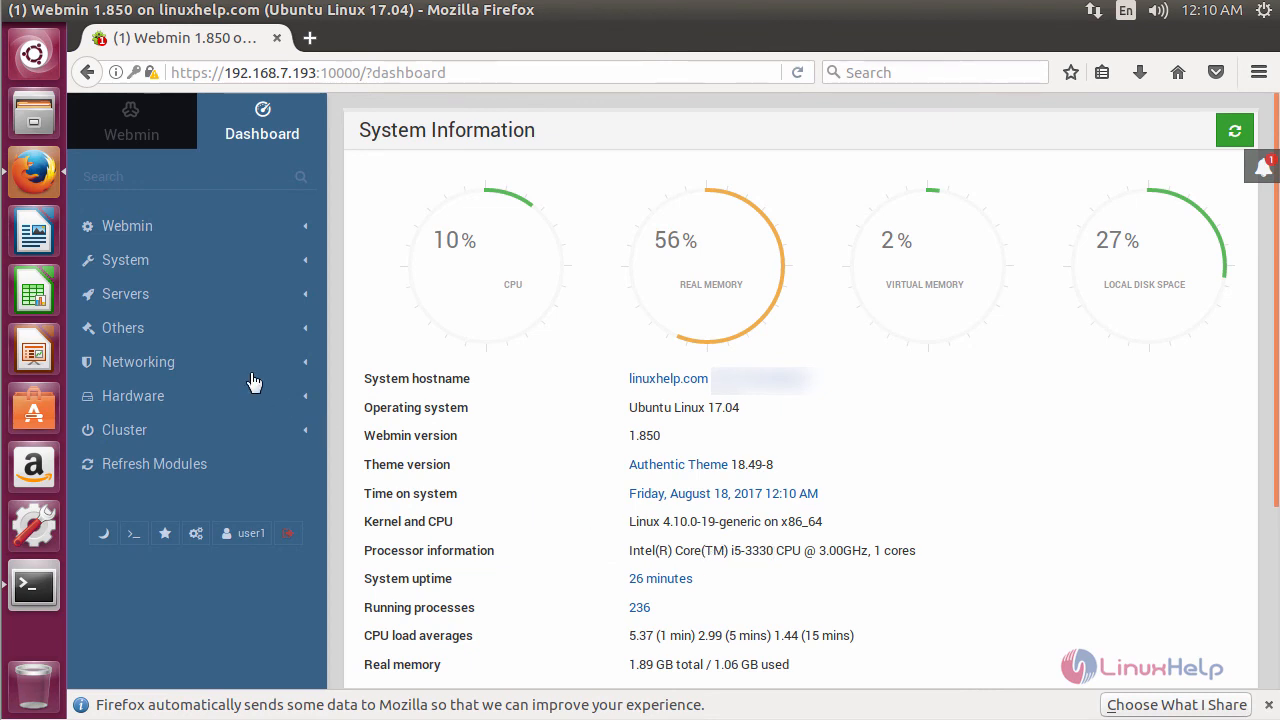